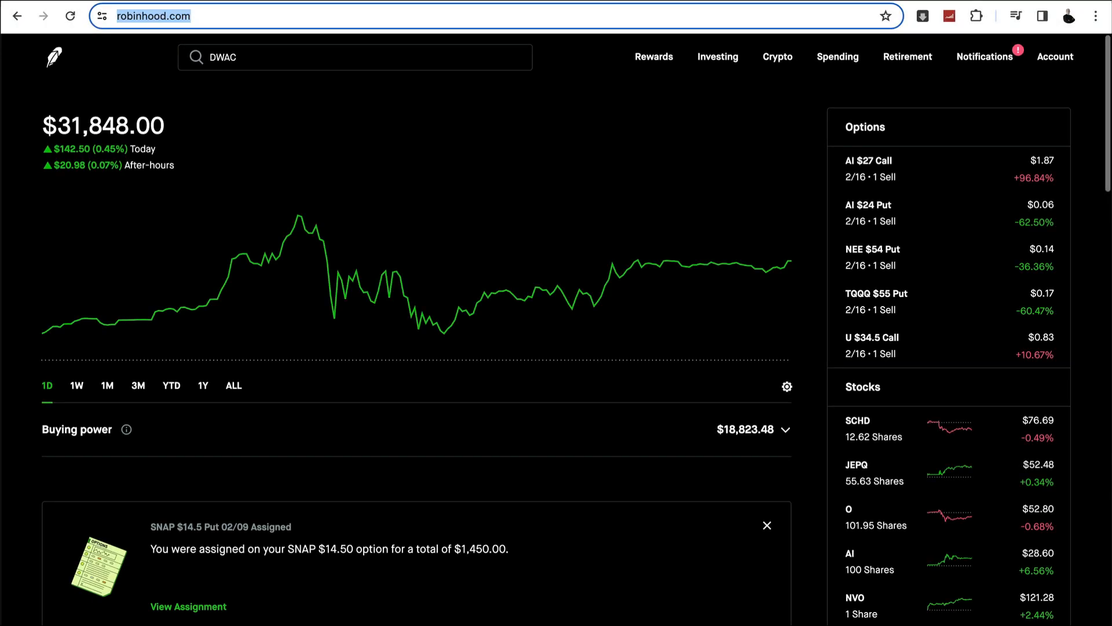
{"action": "mouse_move", "coordinate": [547, 490]}
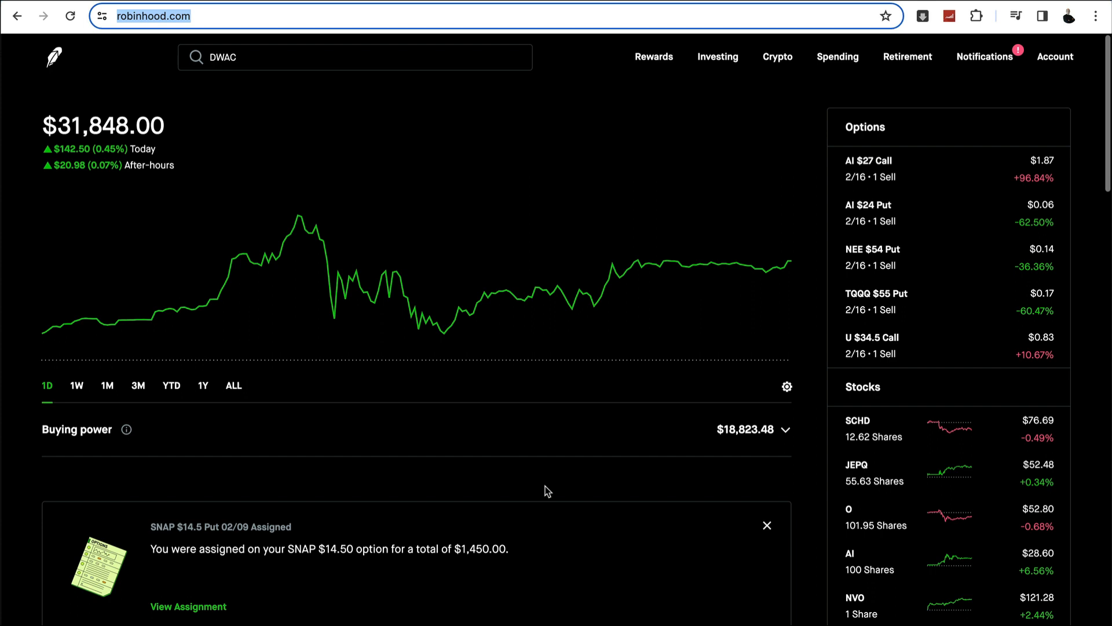
{"action": "mouse_move", "coordinate": [540, 413]}
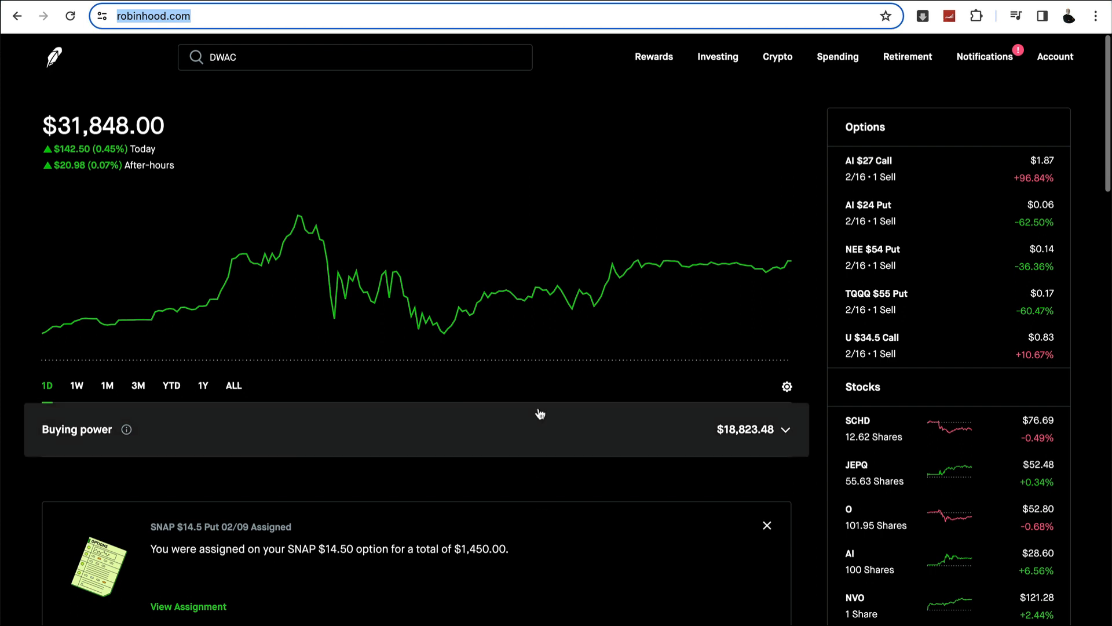
{"action": "mouse_move", "coordinate": [569, 408]}
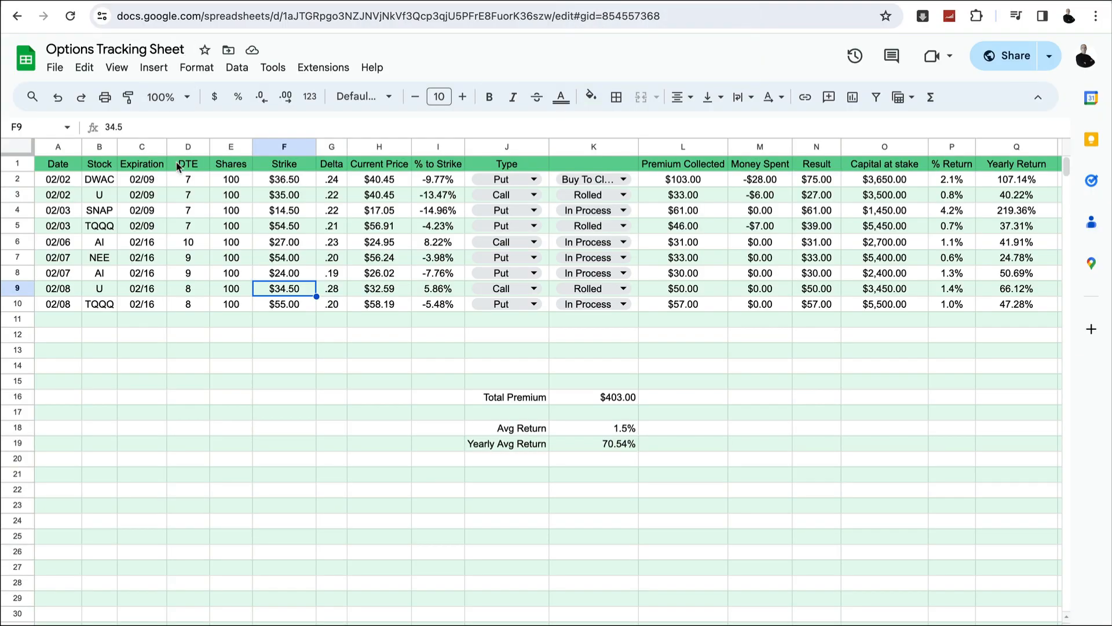
{"action": "left_click", "coordinate": [99, 179]}
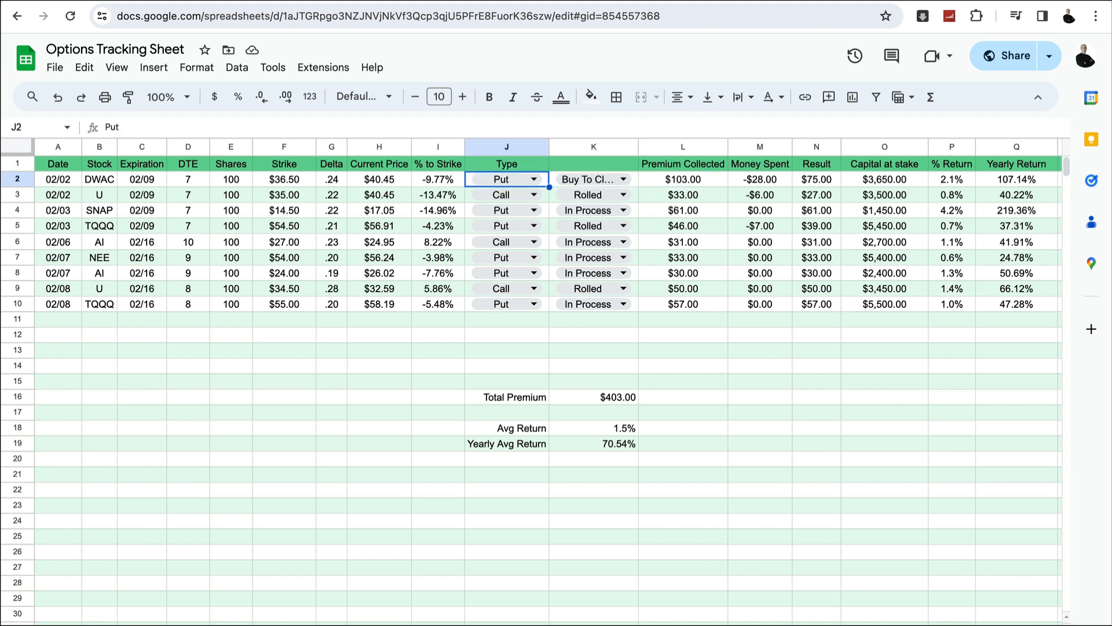
{"action": "left_click", "coordinate": [682, 179]}
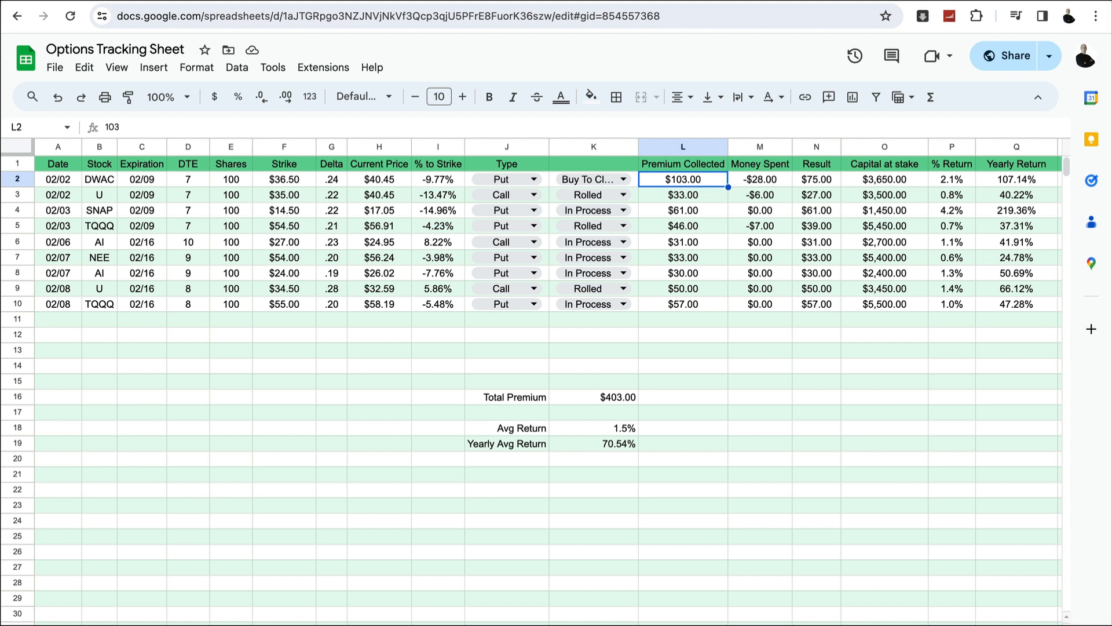
{"action": "mouse_move", "coordinate": [509, 193]}
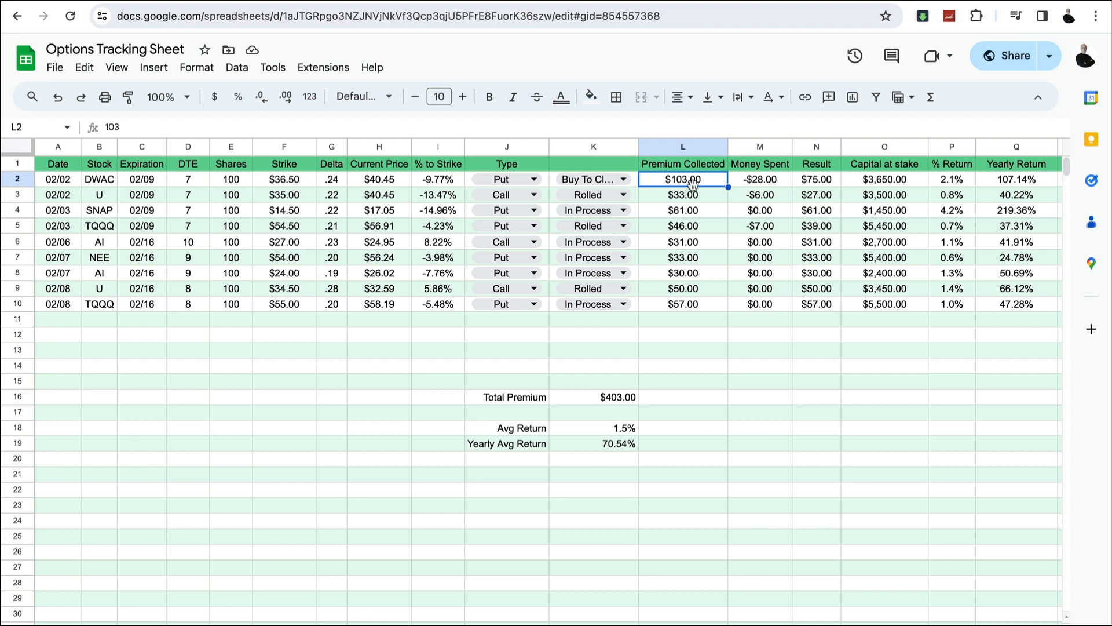
{"action": "left_click", "coordinate": [759, 179]}
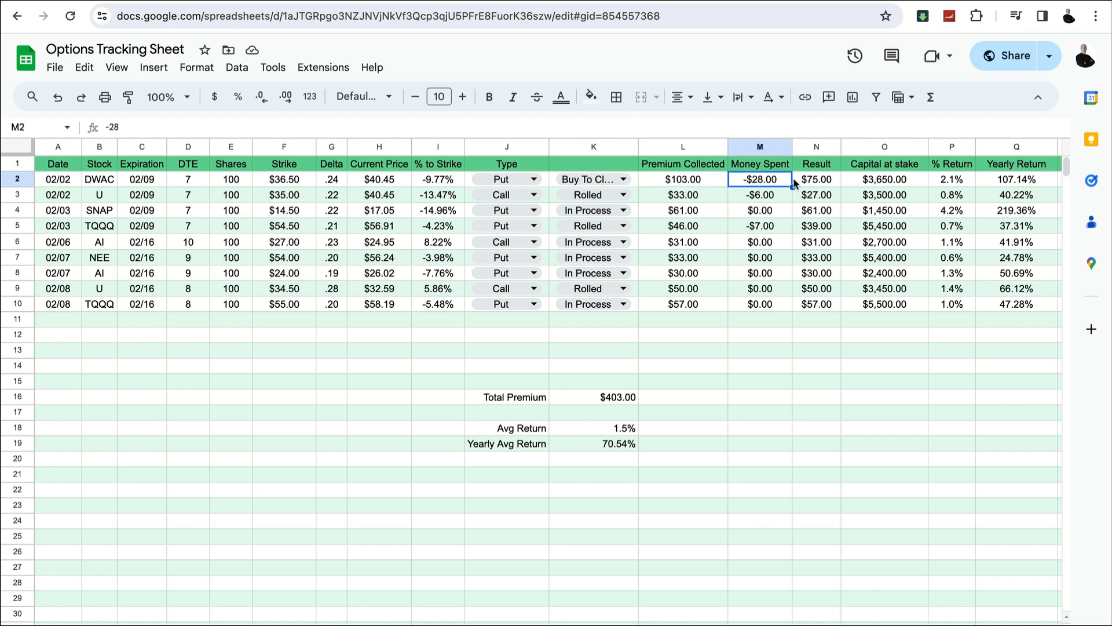
{"action": "left_click", "coordinate": [815, 179]}
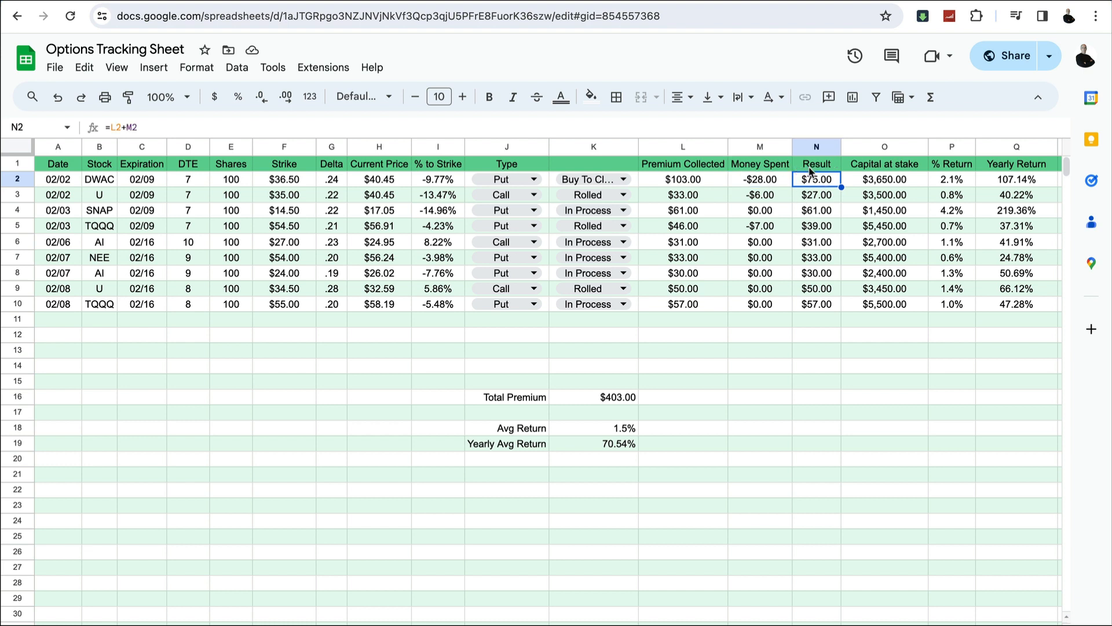
{"action": "mouse_move", "coordinate": [216, 197]}
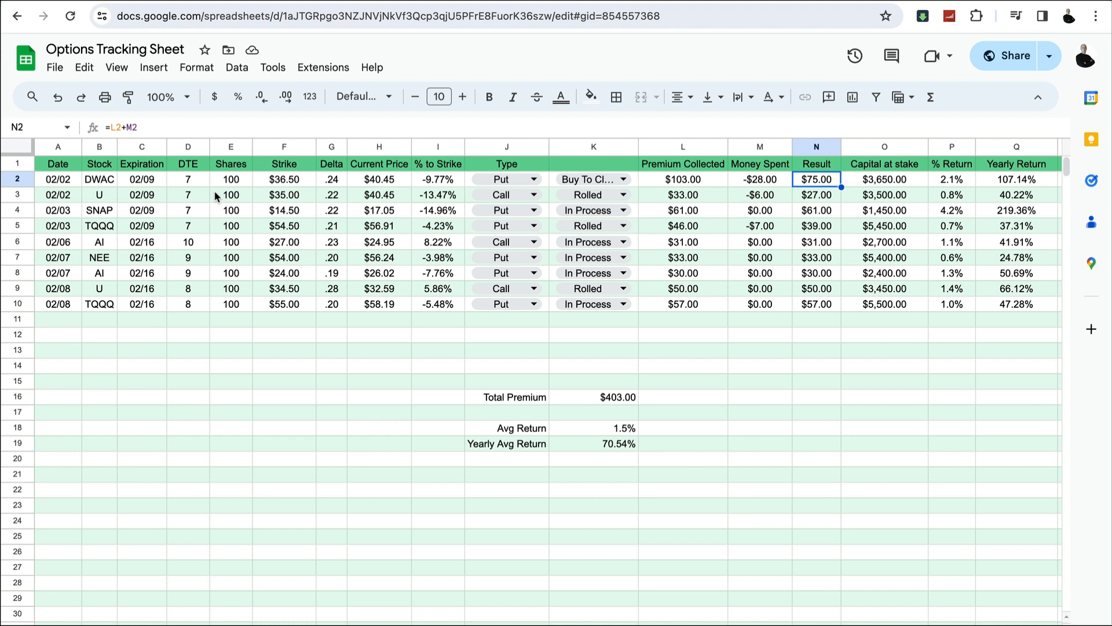
{"action": "mouse_move", "coordinate": [98, 199]}
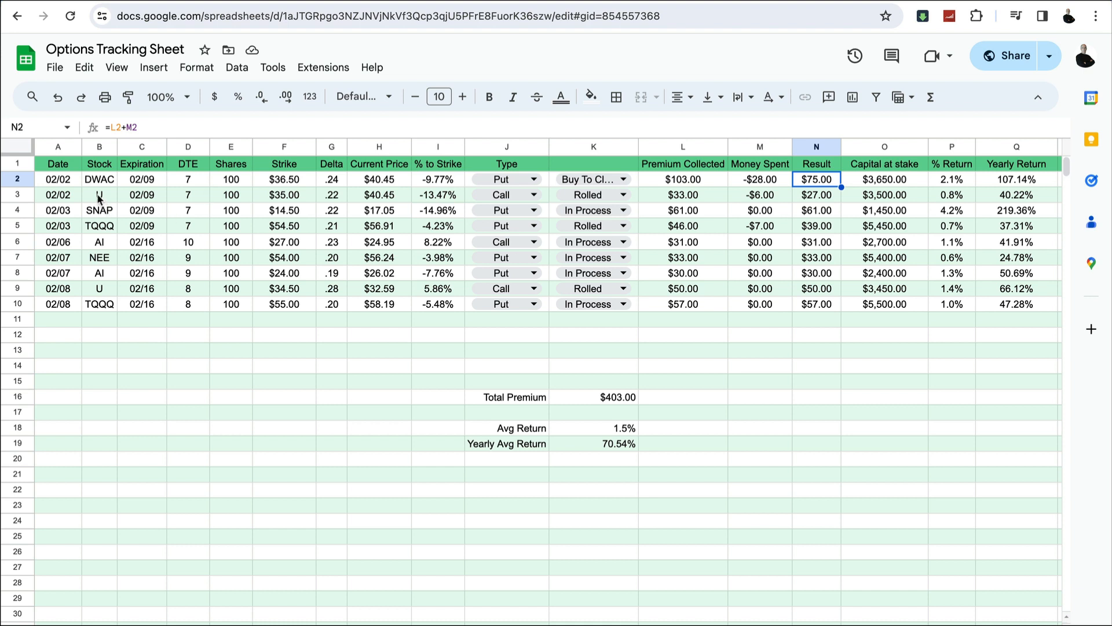
{"action": "left_click", "coordinate": [99, 194]}
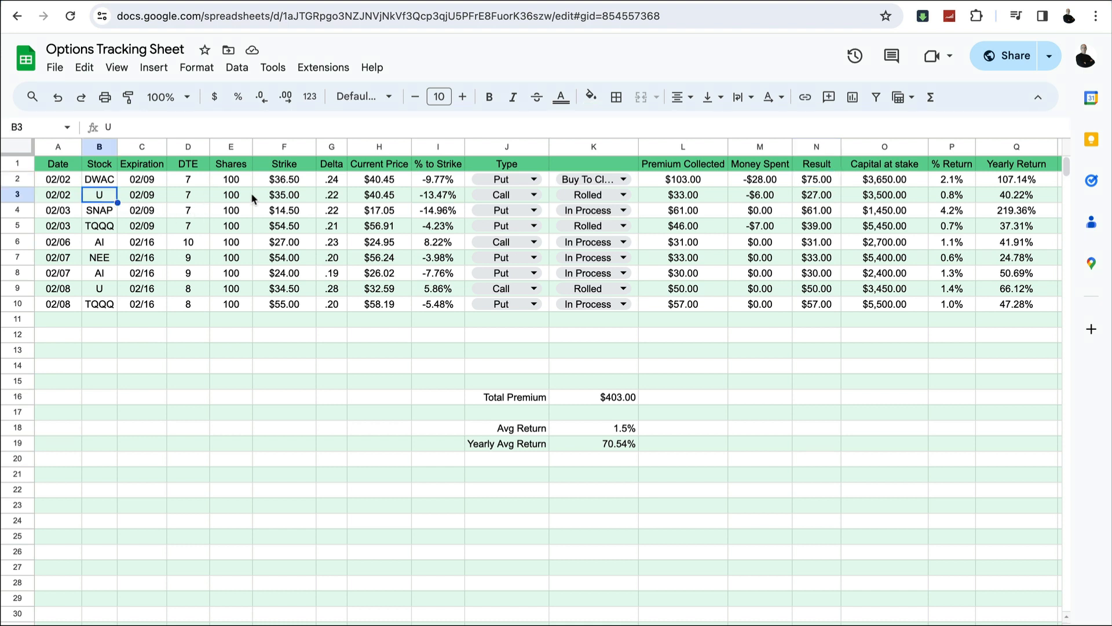
{"action": "mouse_move", "coordinate": [747, 197]}
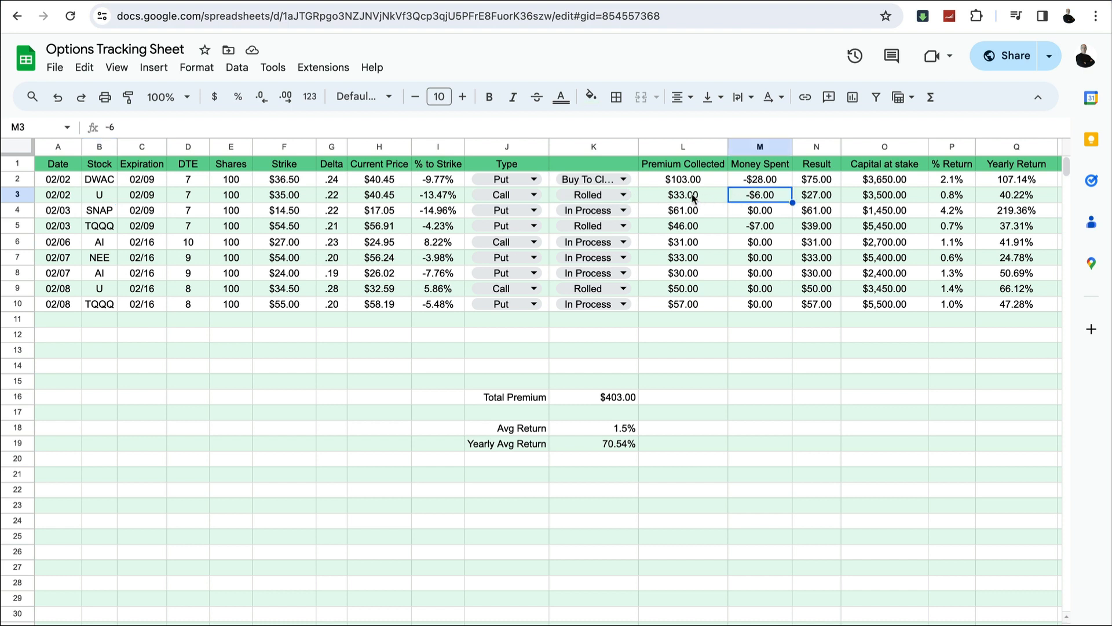
{"action": "left_click", "coordinate": [682, 195]}
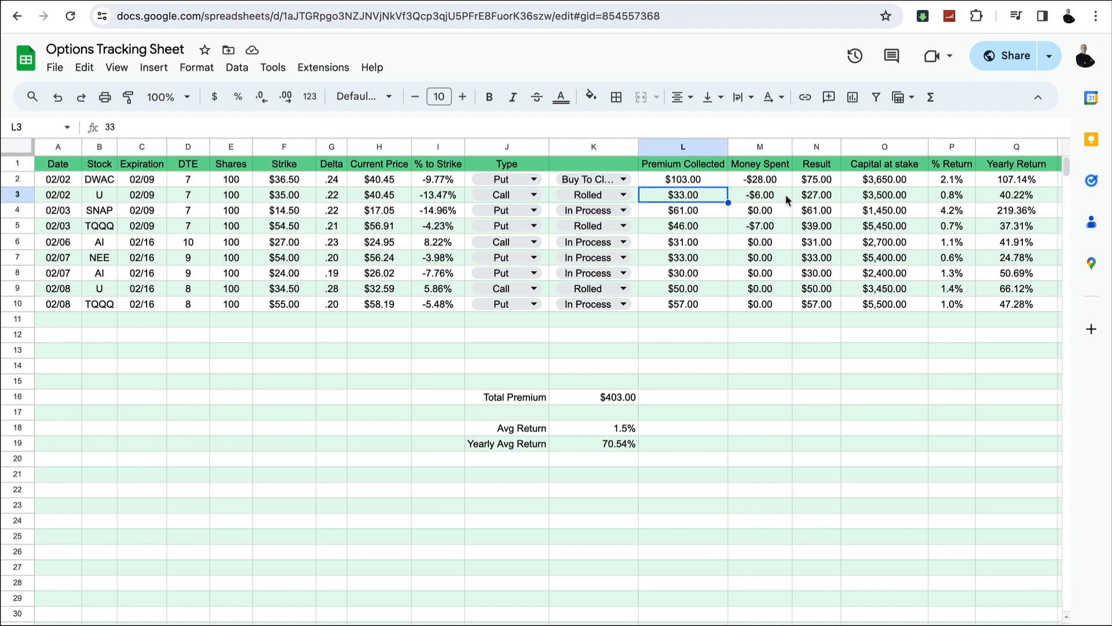
{"action": "left_click", "coordinate": [816, 195]}
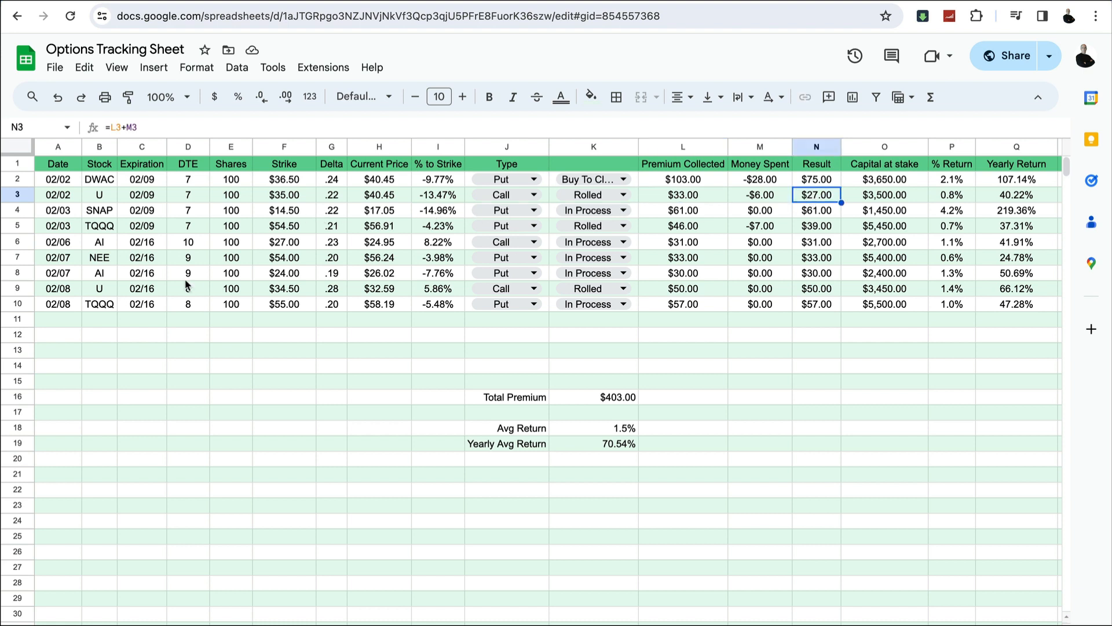
{"action": "left_click", "coordinate": [142, 288]}
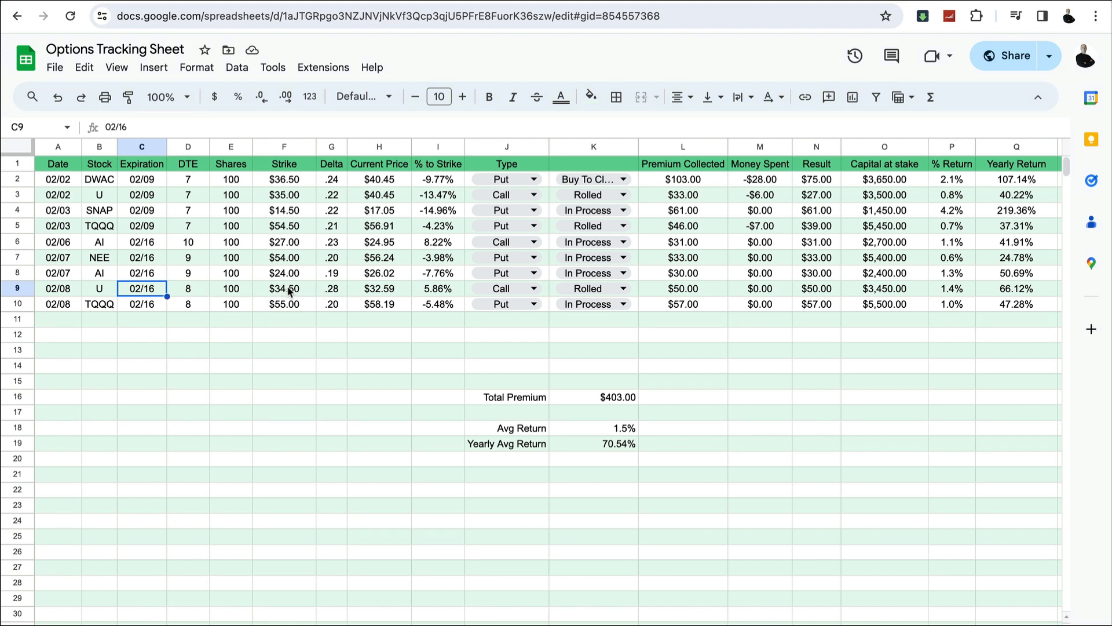
{"action": "left_click", "coordinate": [284, 288]}
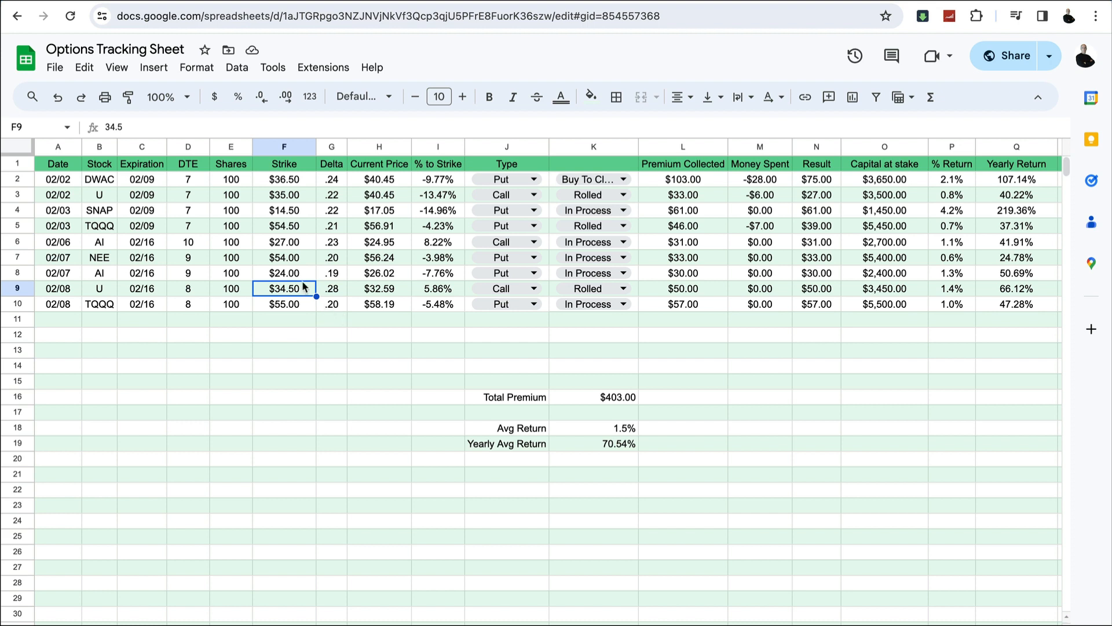
{"action": "mouse_move", "coordinate": [371, 290]}
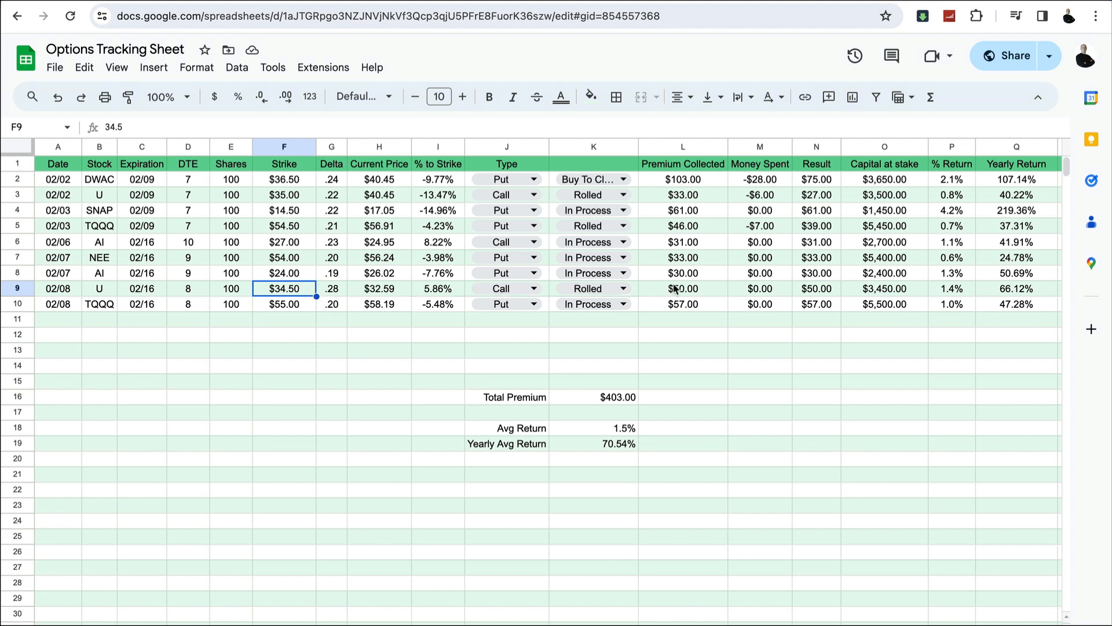
{"action": "mouse_move", "coordinate": [667, 304]}
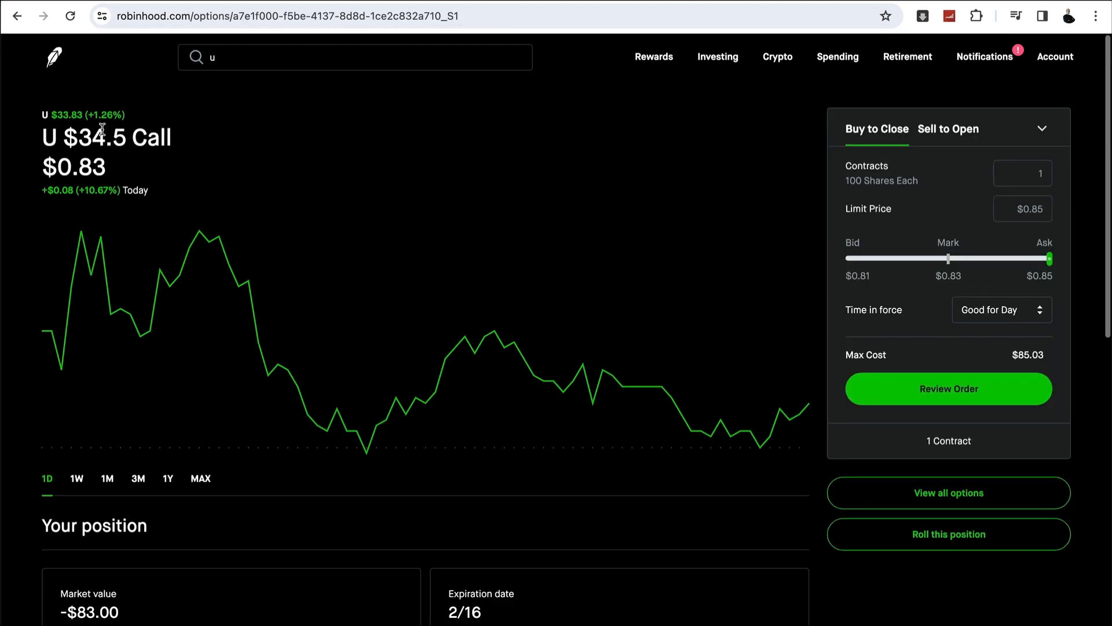
{"action": "mouse_move", "coordinate": [503, 173]}
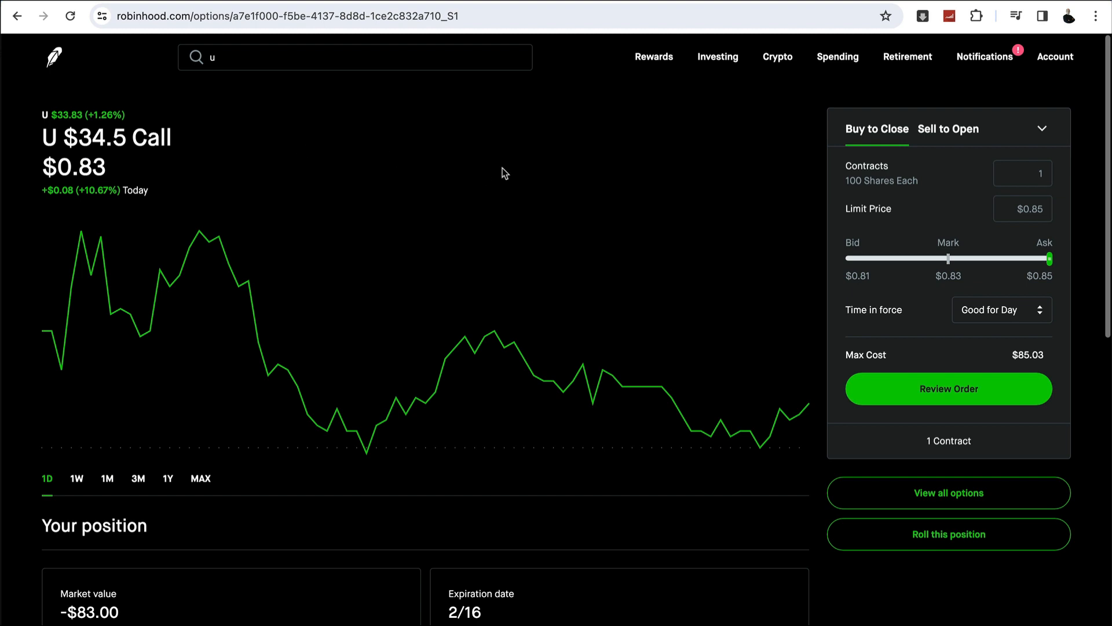
{"action": "mouse_move", "coordinate": [534, 151]}
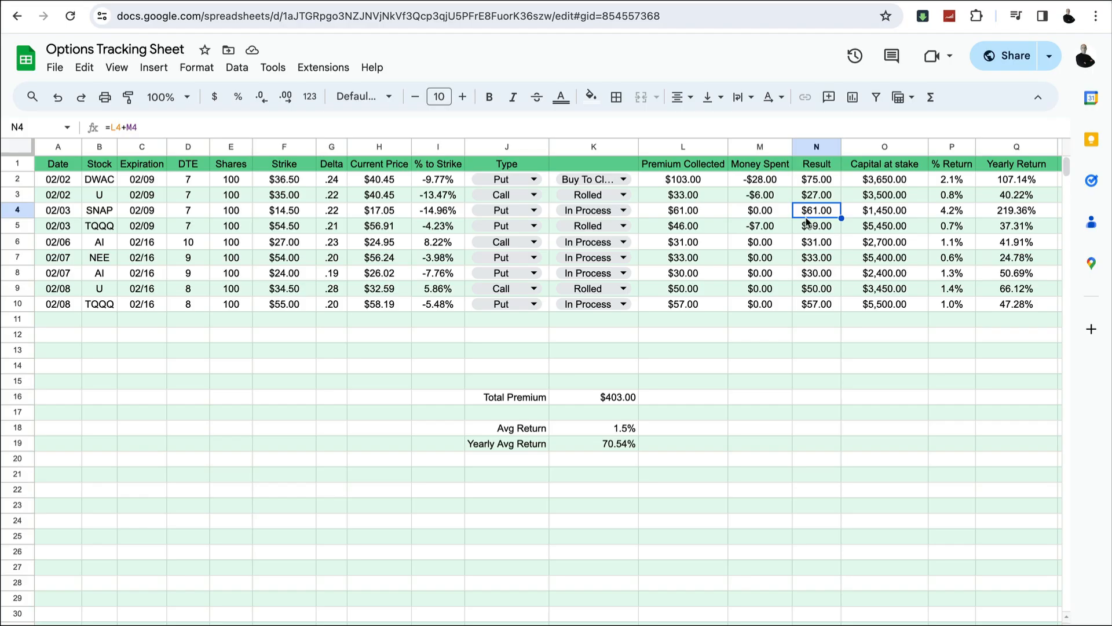
{"action": "left_click", "coordinate": [99, 210]}
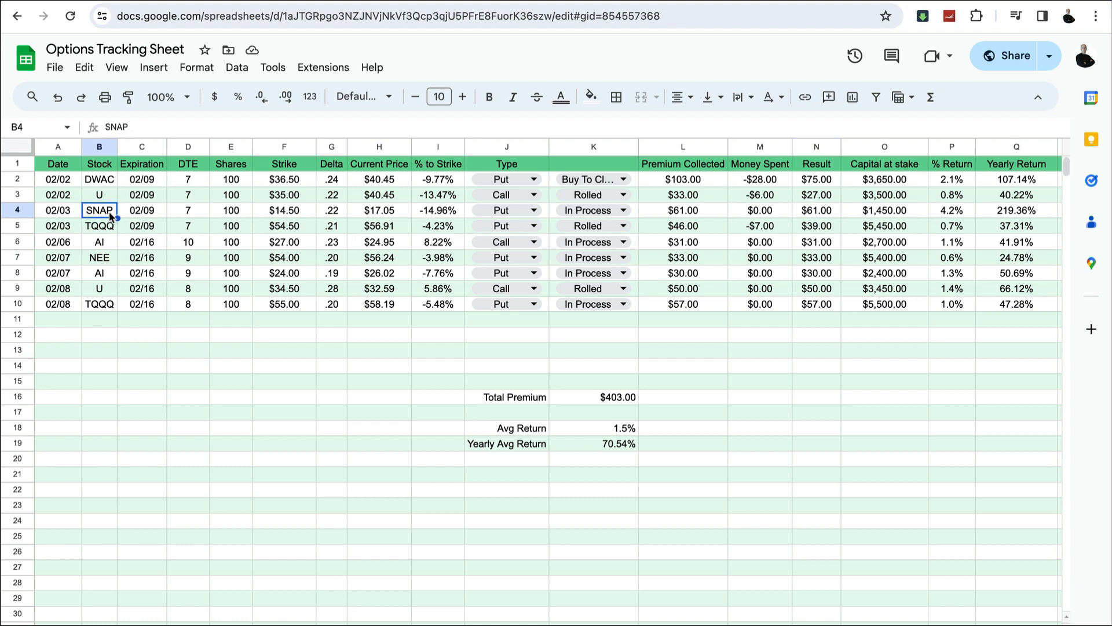
{"action": "mouse_move", "coordinate": [291, 212]}
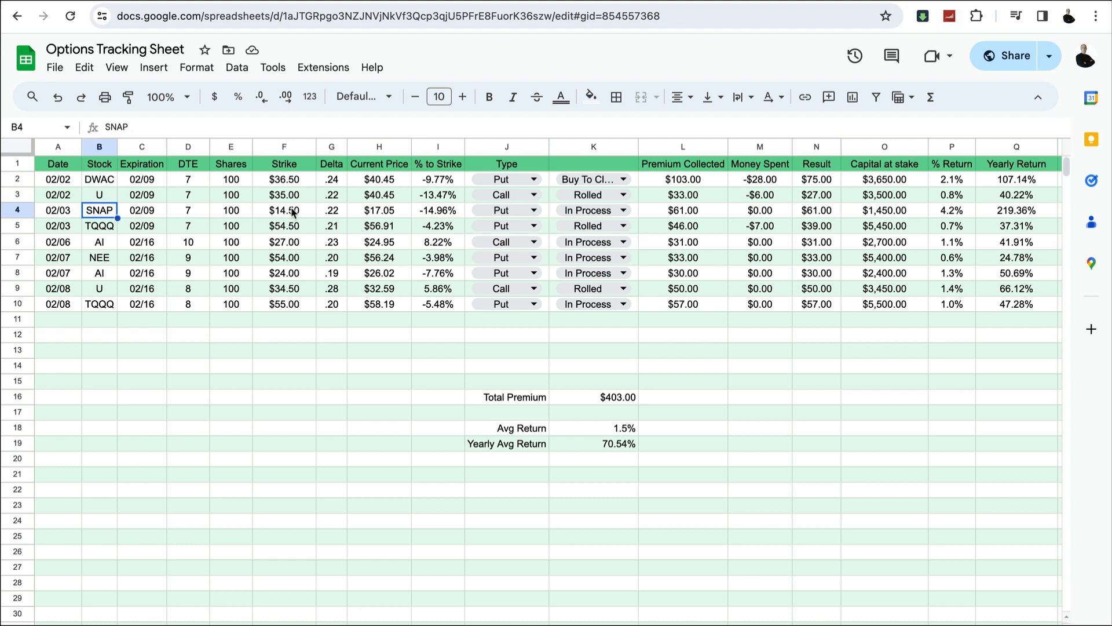
{"action": "left_click", "coordinate": [284, 210]}
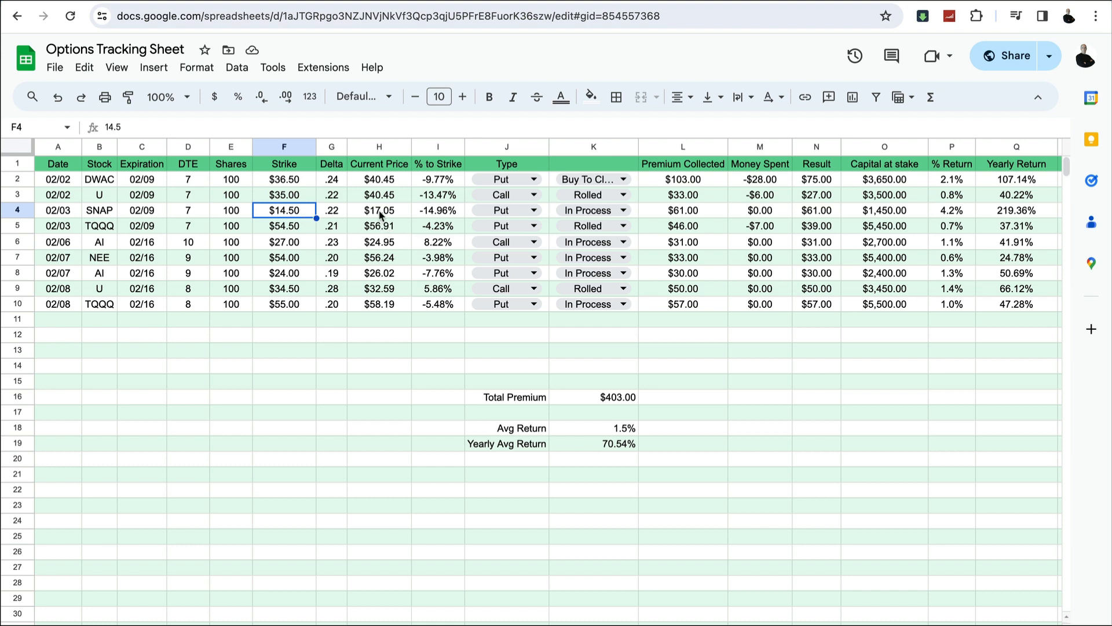
{"action": "left_click", "coordinate": [379, 209]}
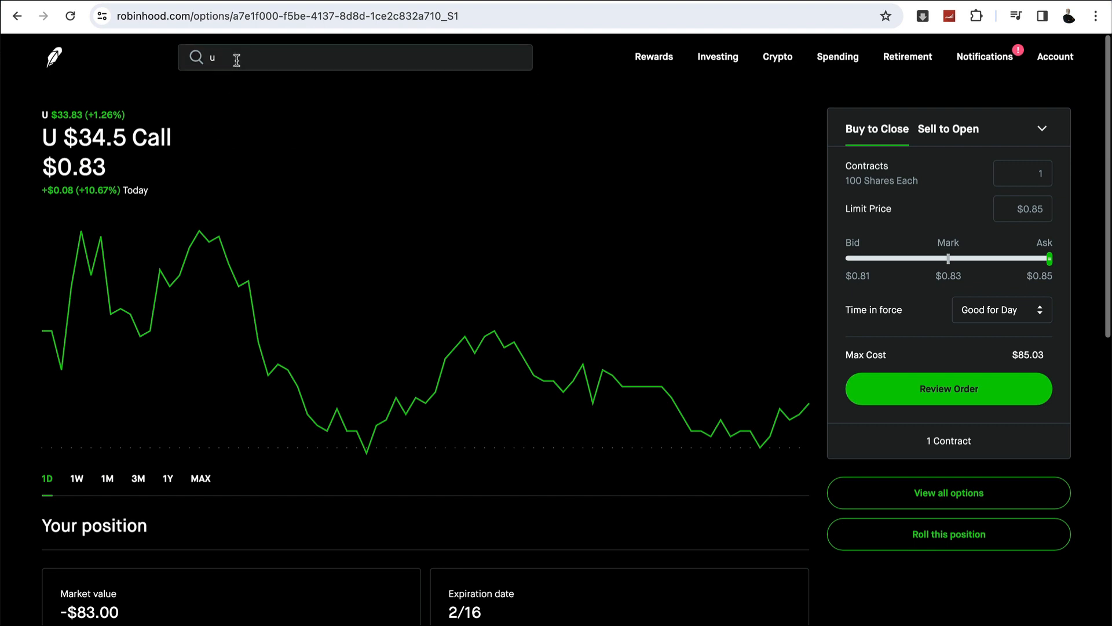
- Check SNAP's one-week drop to $11.16, then return to the home page's $14.50 put assignment notice
{"action": "type", "text": "snap"}
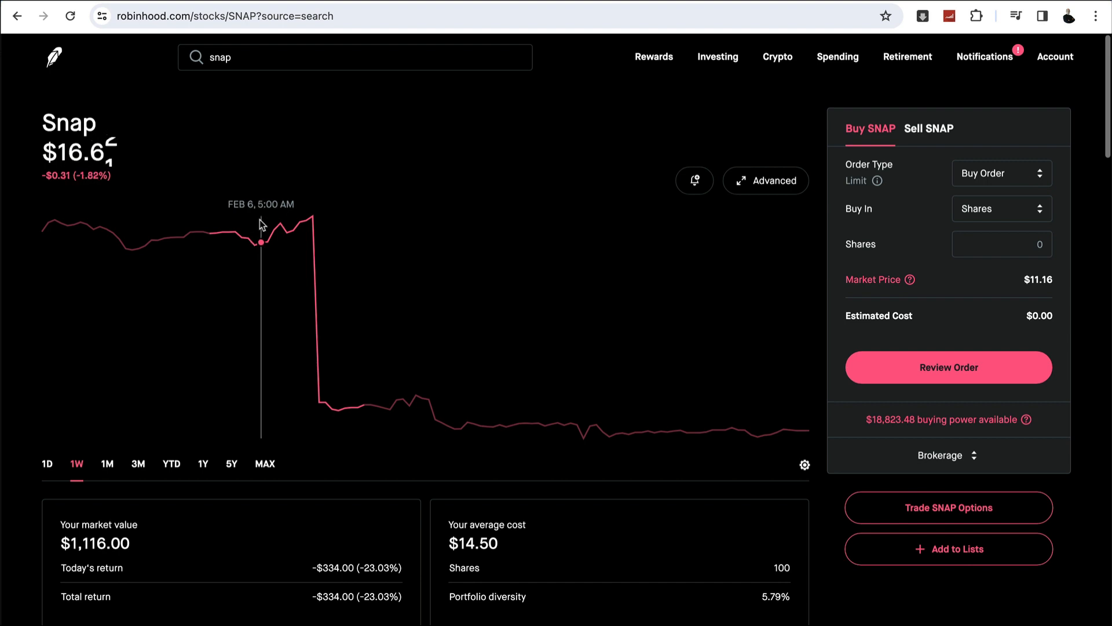
{"action": "mouse_move", "coordinate": [304, 225]}
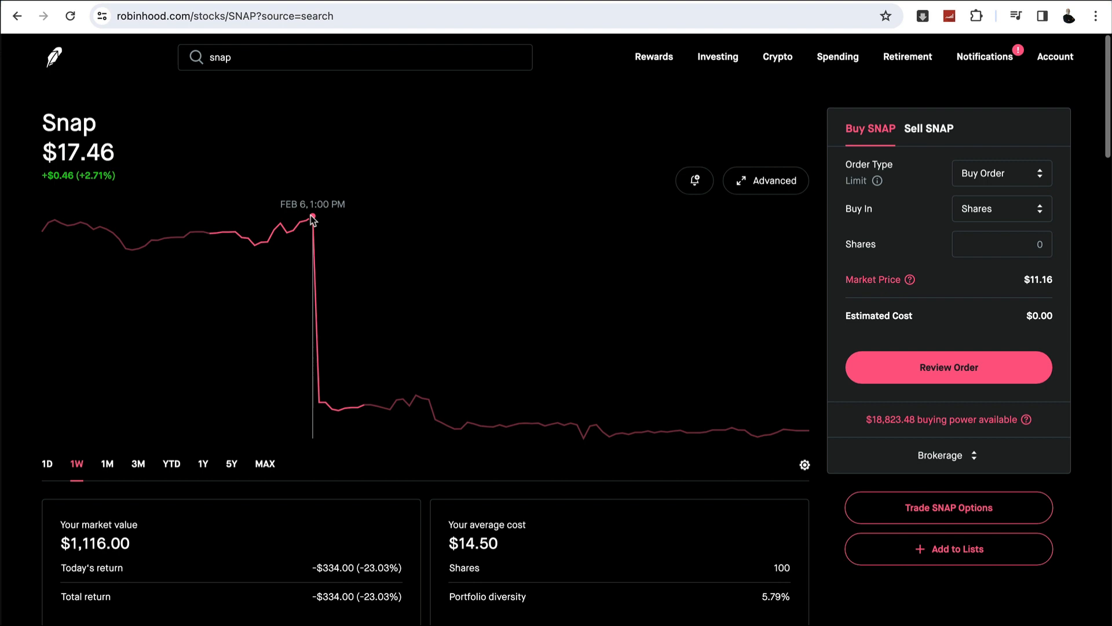
{"action": "mouse_move", "coordinate": [320, 408]}
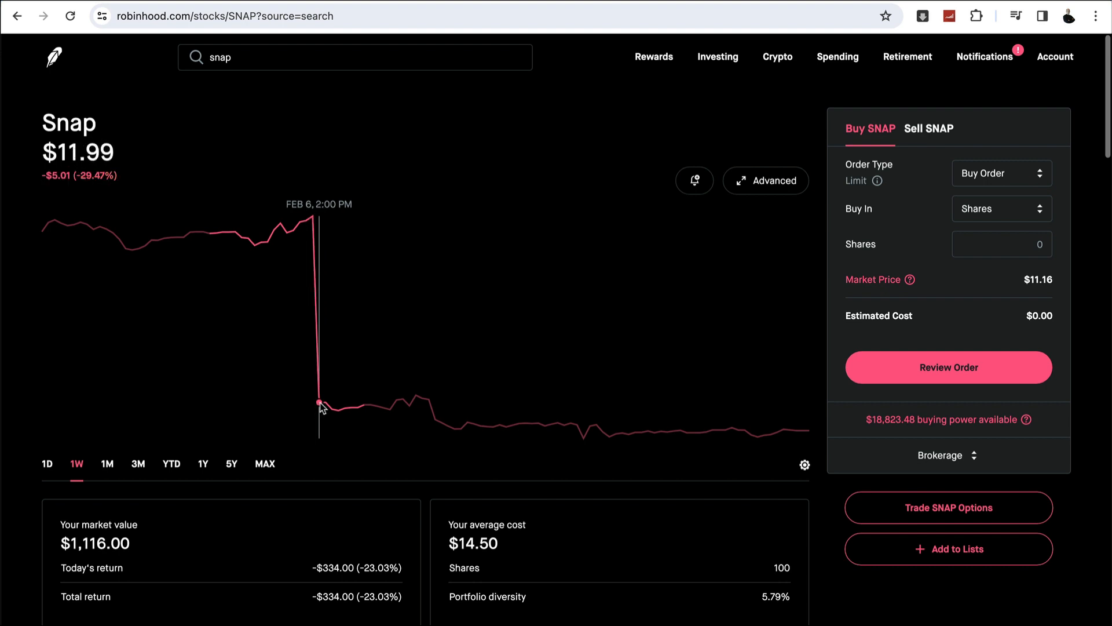
{"action": "mouse_move", "coordinate": [532, 423]}
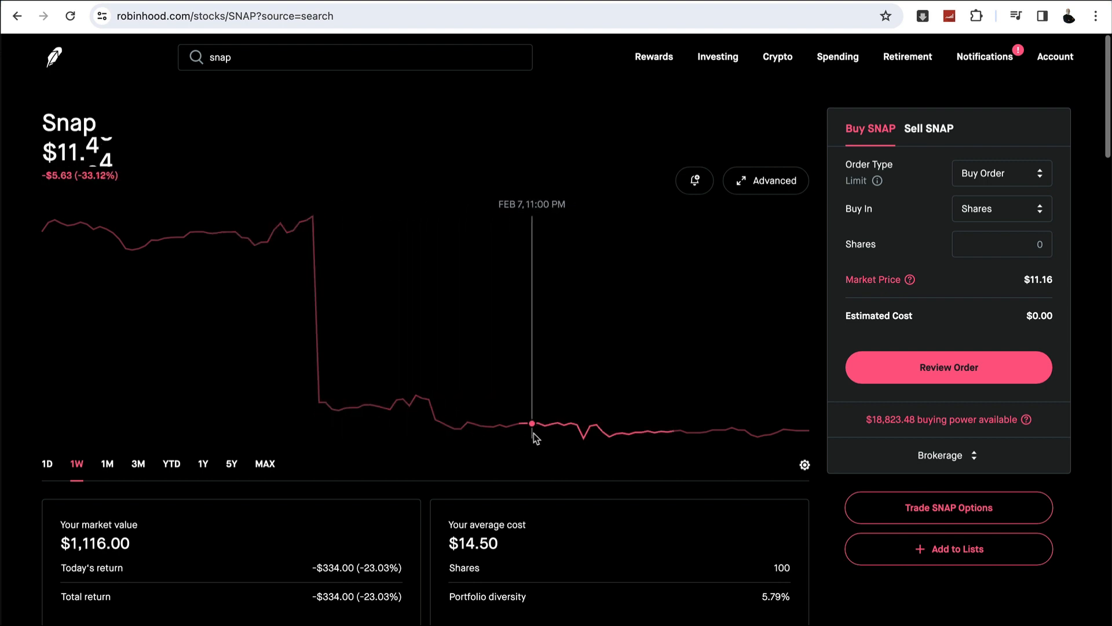
{"action": "mouse_move", "coordinate": [589, 437]}
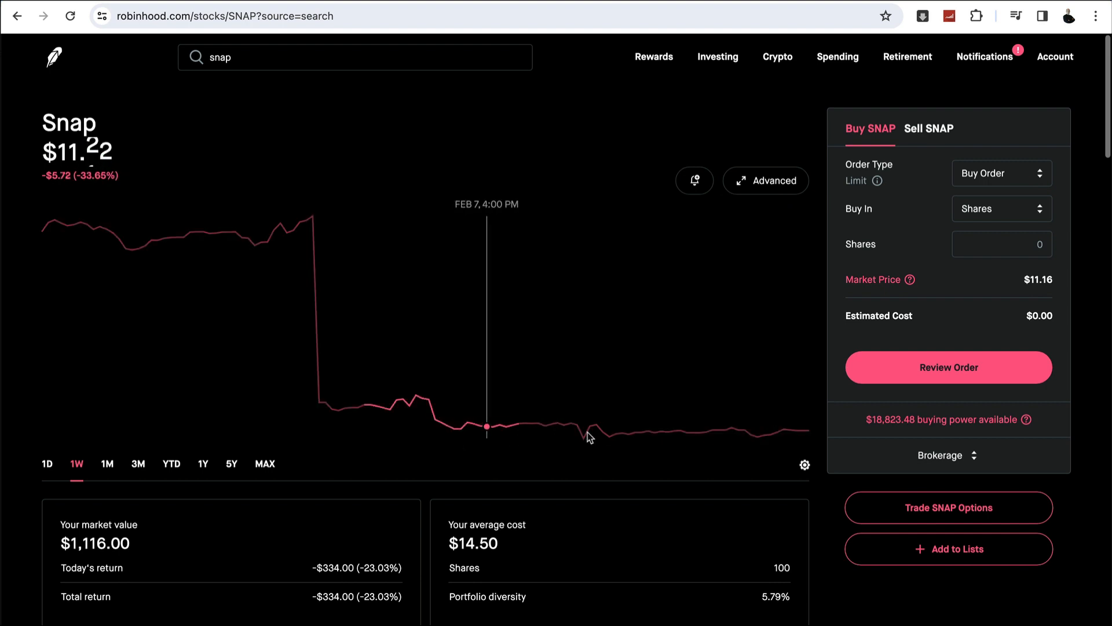
{"action": "mouse_move", "coordinate": [435, 405]}
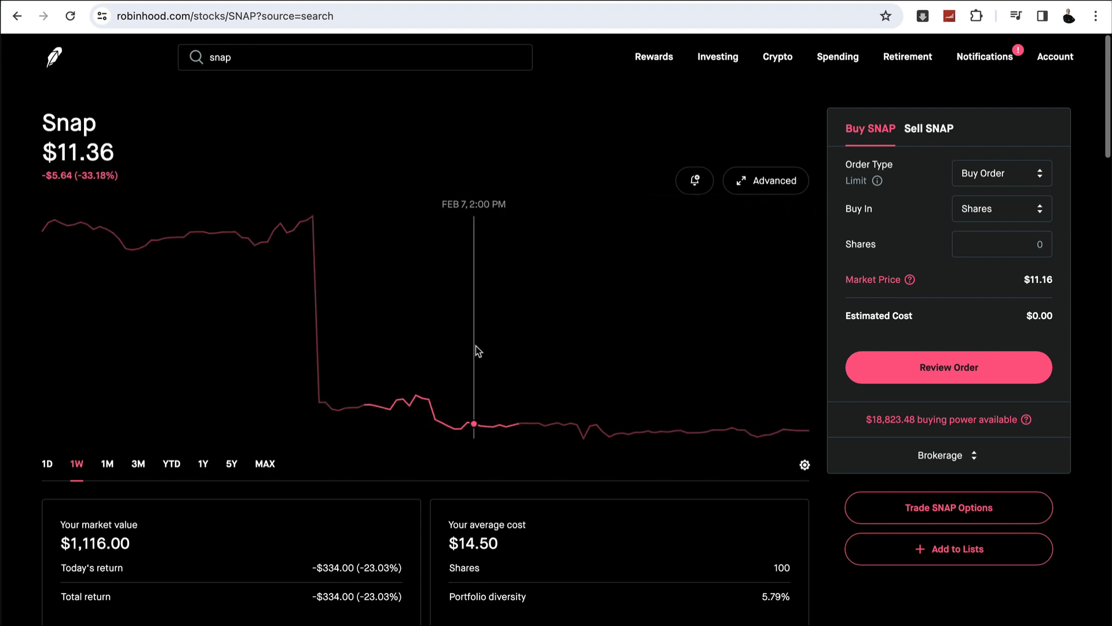
{"action": "mouse_move", "coordinate": [717, 57]}
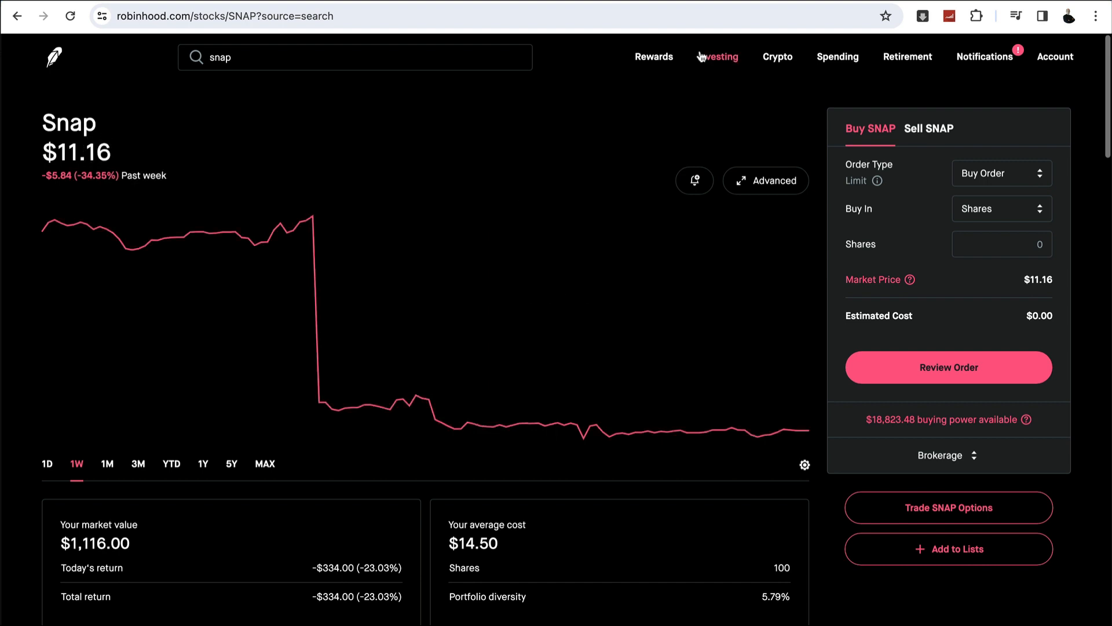
{"action": "left_click", "coordinate": [54, 56]}
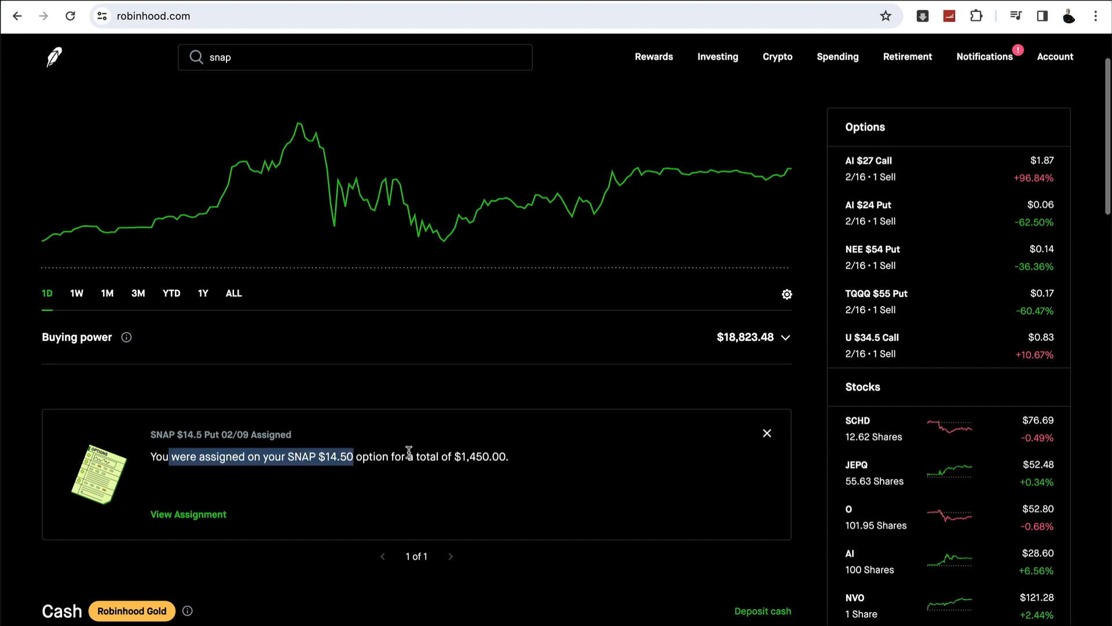
{"action": "mouse_move", "coordinate": [454, 456]}
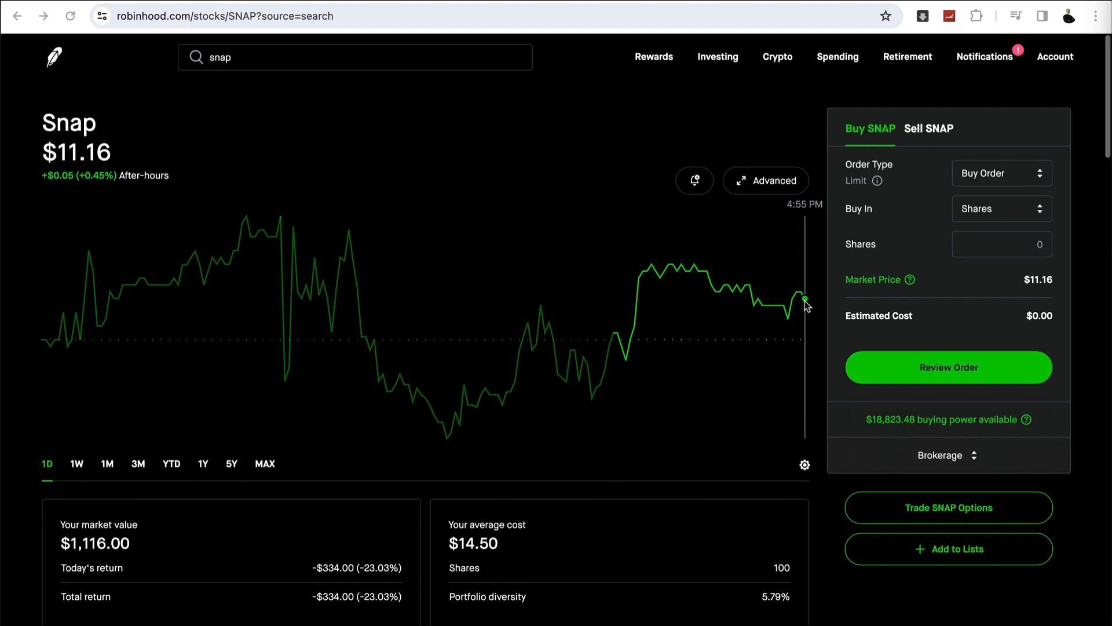
{"action": "mouse_move", "coordinate": [676, 206]}
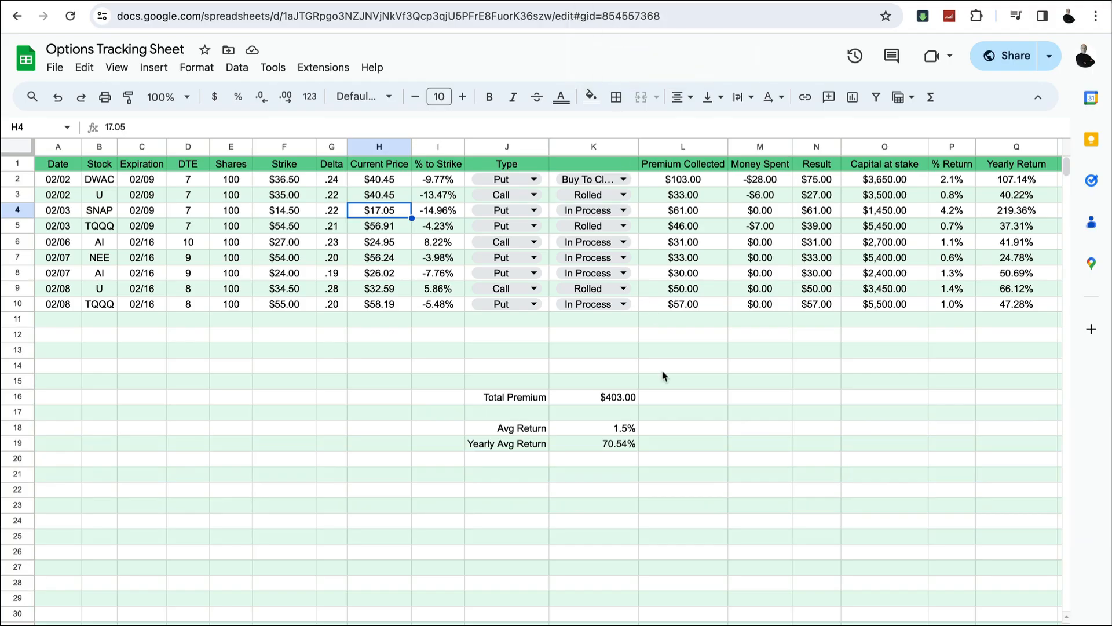
{"action": "left_click", "coordinate": [594, 396]}
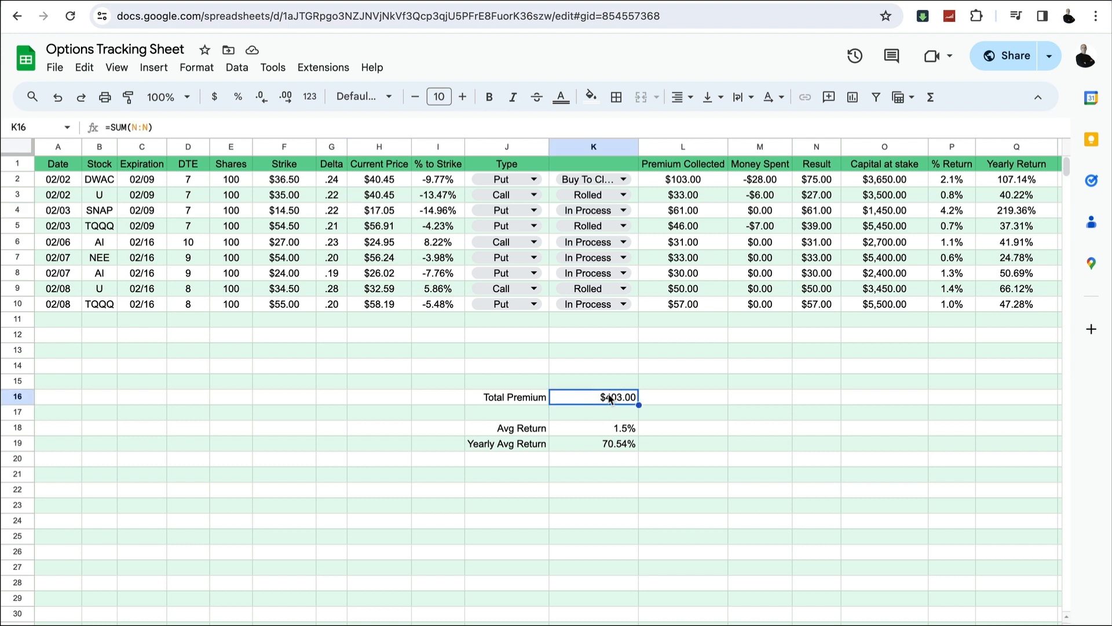
{"action": "mouse_move", "coordinate": [639, 336]}
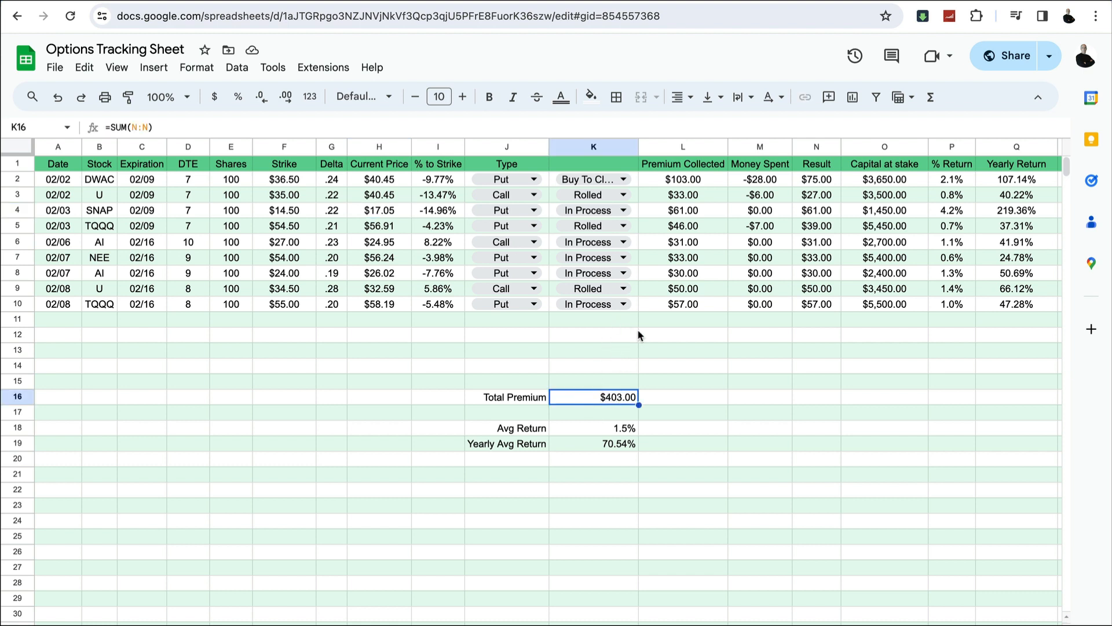
{"action": "mouse_move", "coordinate": [516, 341]}
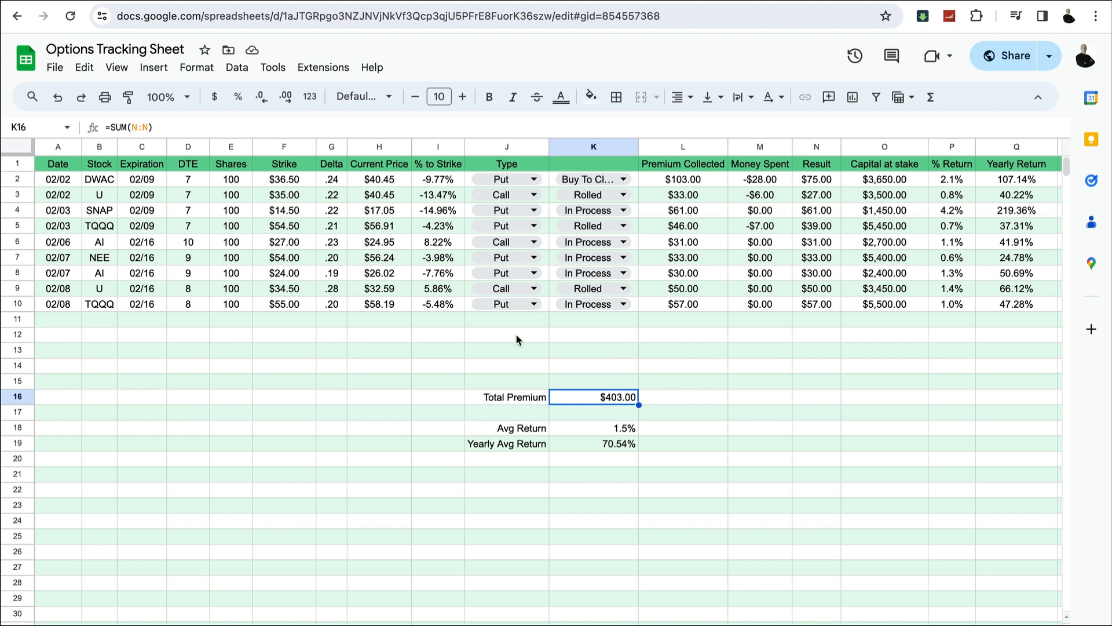
{"action": "mouse_move", "coordinate": [351, 215]}
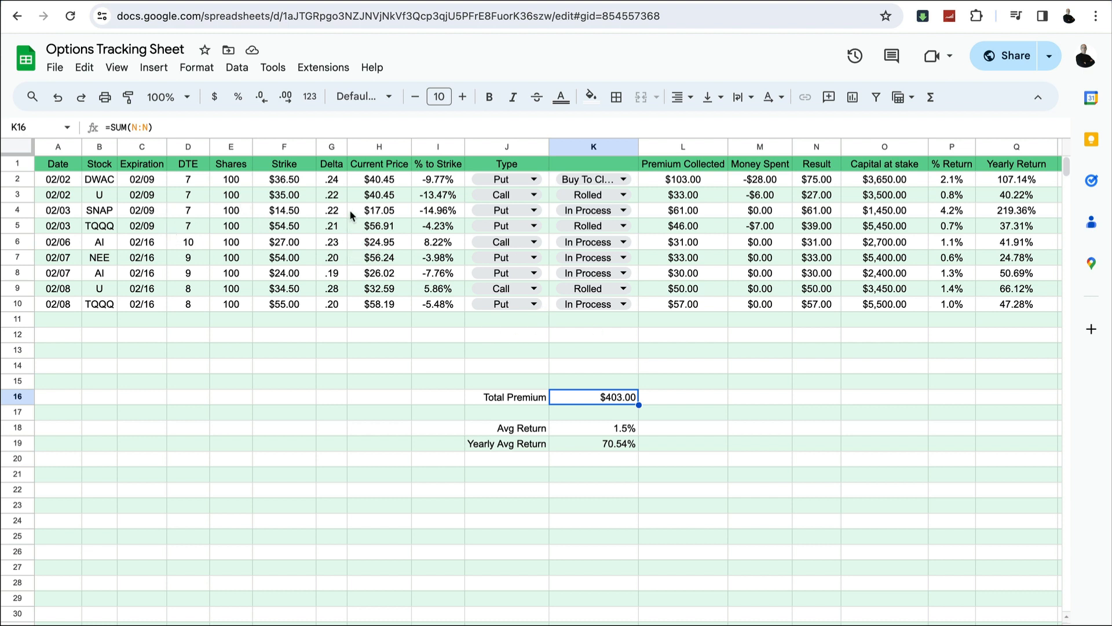
{"action": "mouse_move", "coordinate": [402, 222]}
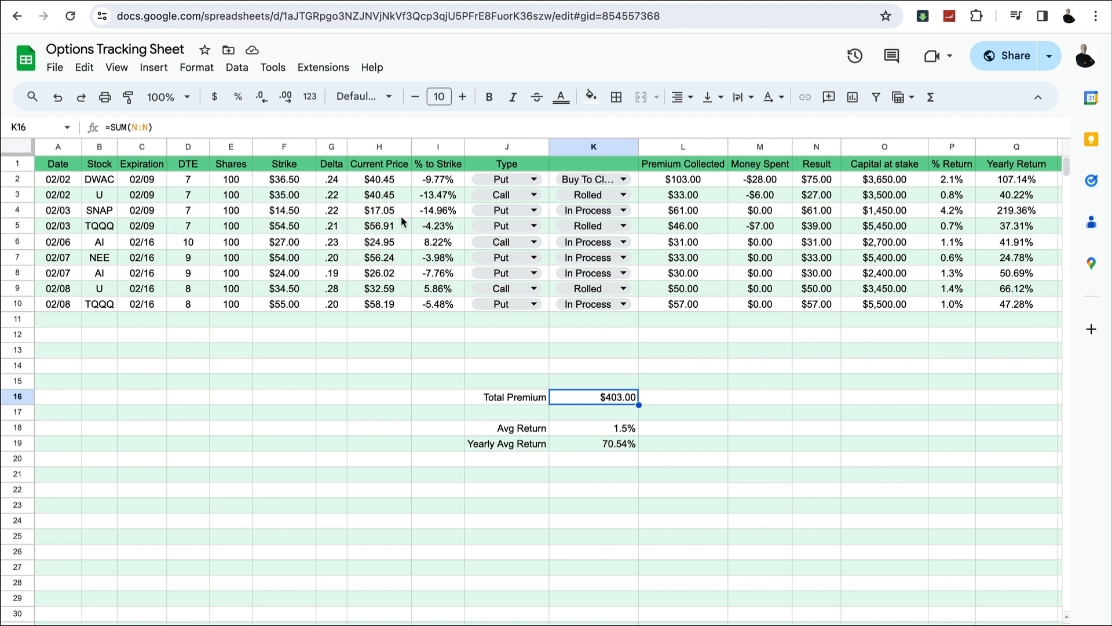
{"action": "mouse_move", "coordinate": [395, 214]}
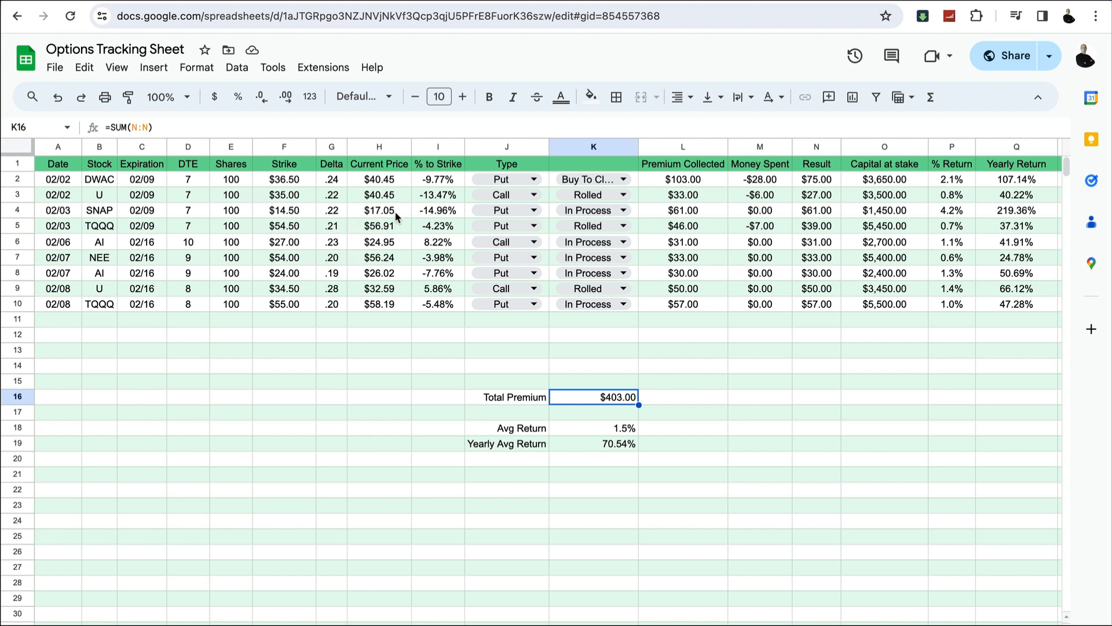
- Select the AI row dated 02/06 and switch to the Robinhood tab
{"action": "left_click", "coordinate": [57, 240]}
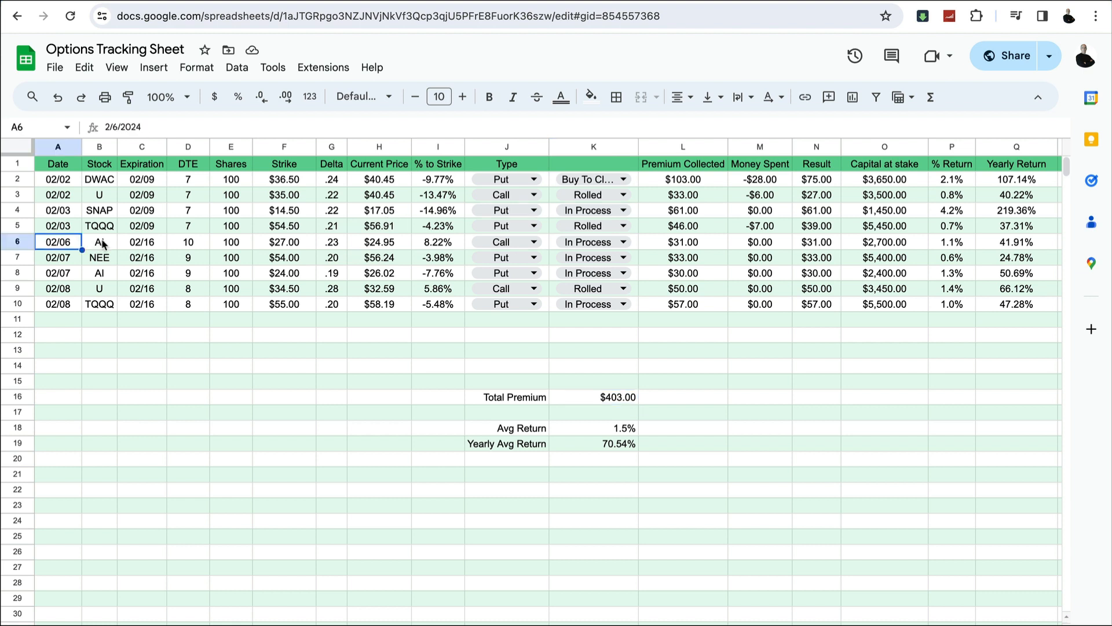
{"action": "left_click", "coordinate": [16, 242]}
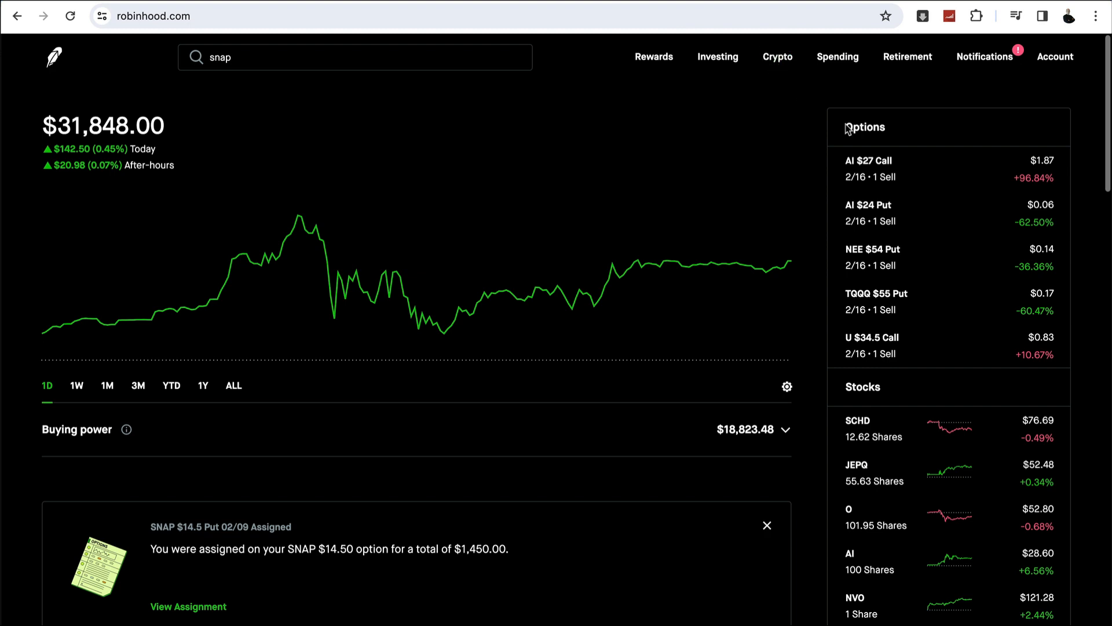
- Open the AI $27 Call position, priced at $1.87
{"action": "left_click", "coordinate": [871, 168]}
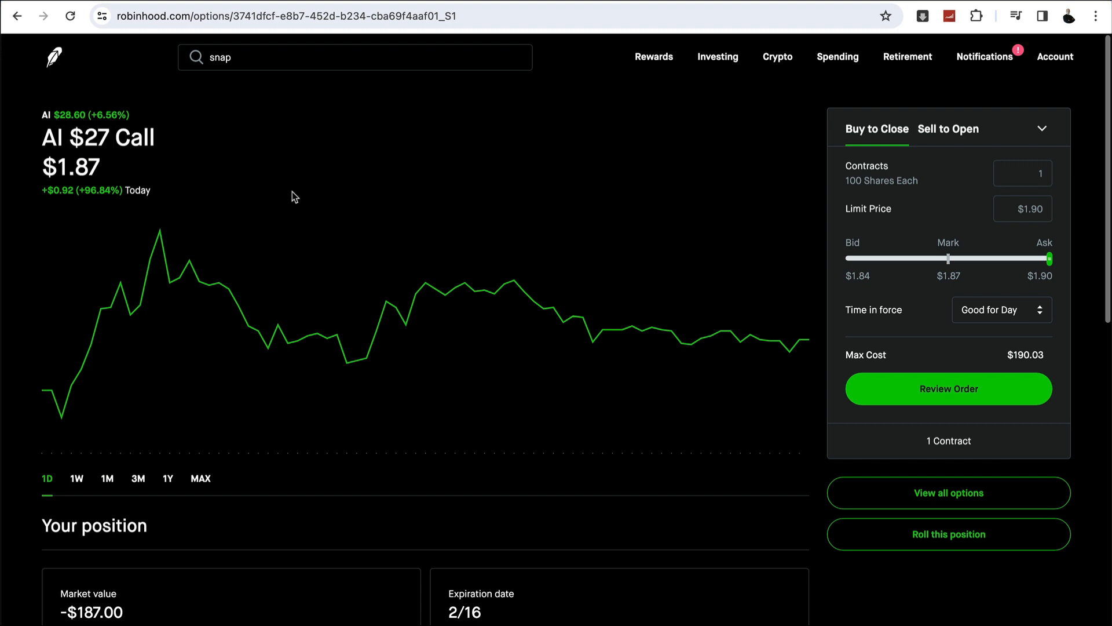
{"action": "mouse_move", "coordinate": [418, 202]}
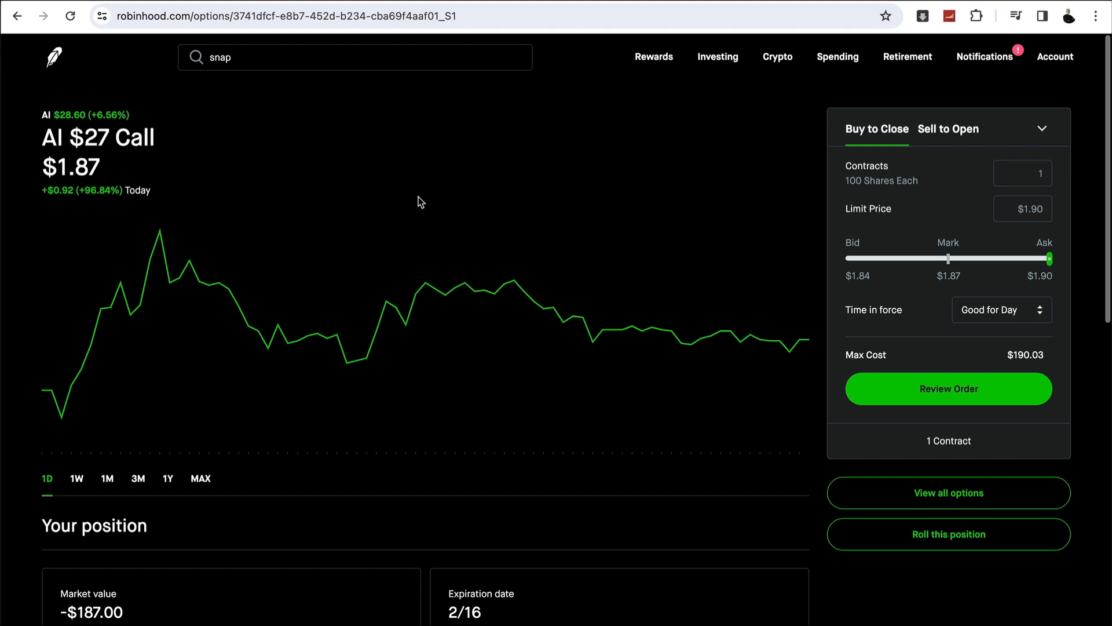
{"action": "mouse_move", "coordinate": [538, 230]}
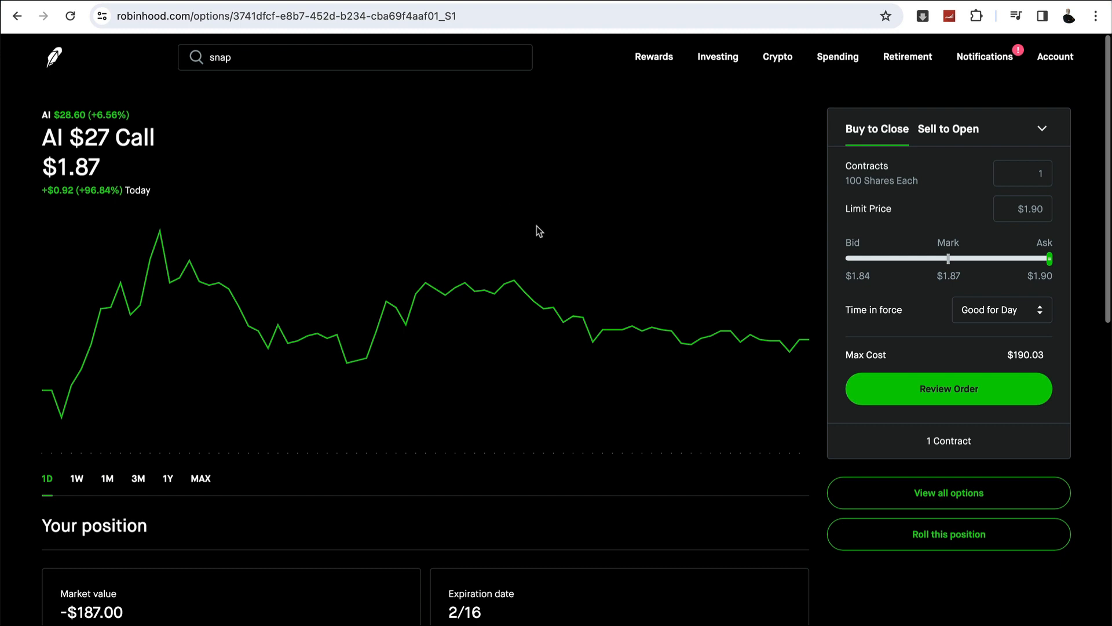
{"action": "mouse_move", "coordinate": [739, 266]}
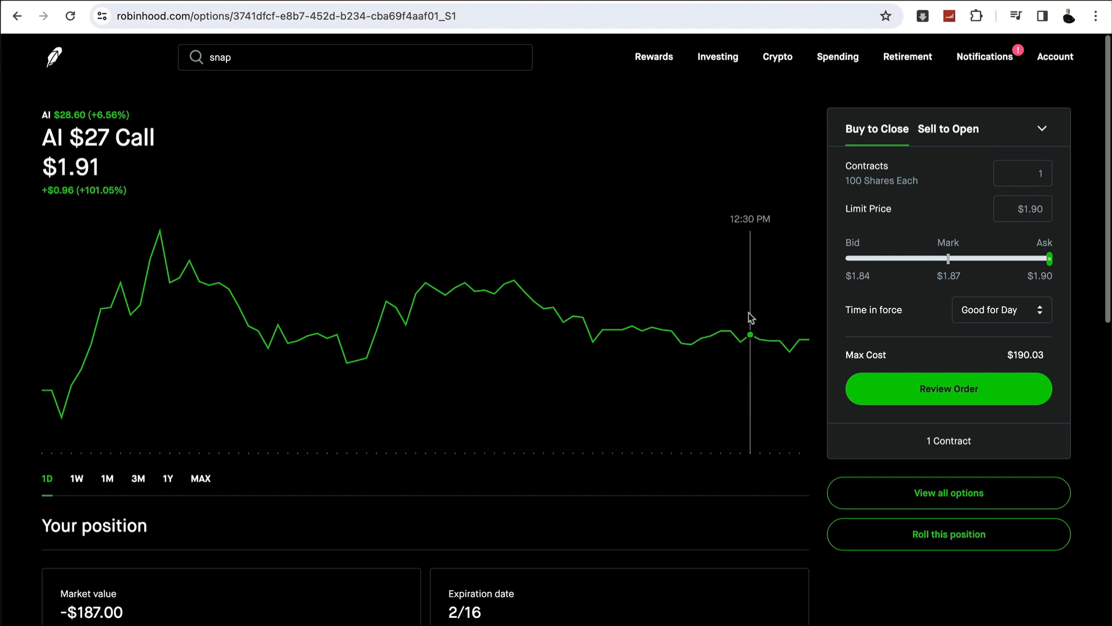
{"action": "mouse_move", "coordinate": [683, 269]}
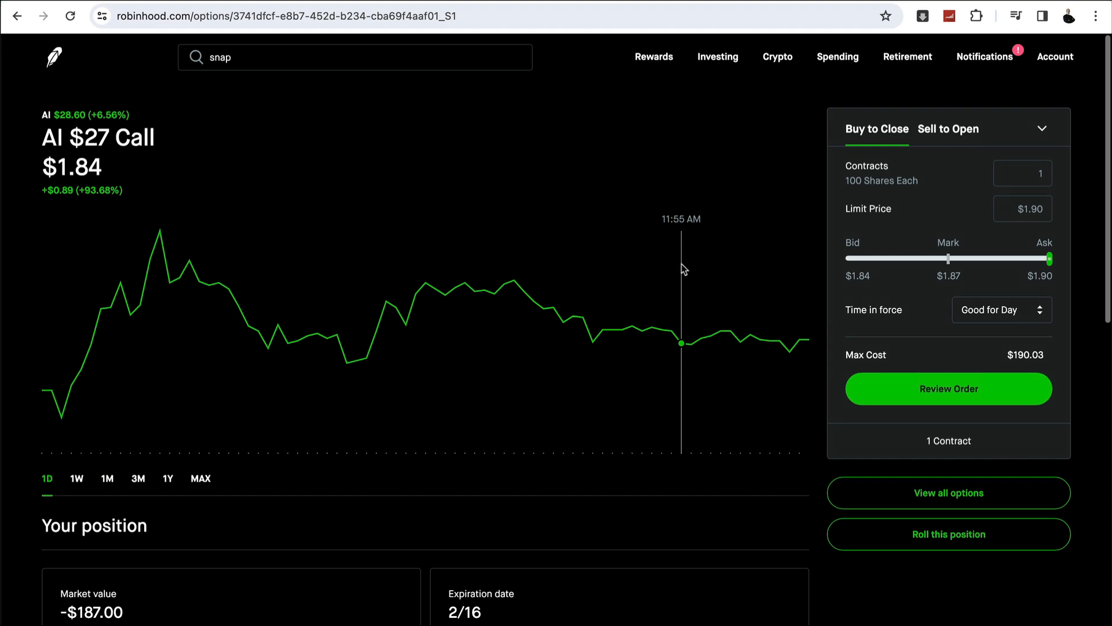
{"action": "mouse_move", "coordinate": [702, 208]}
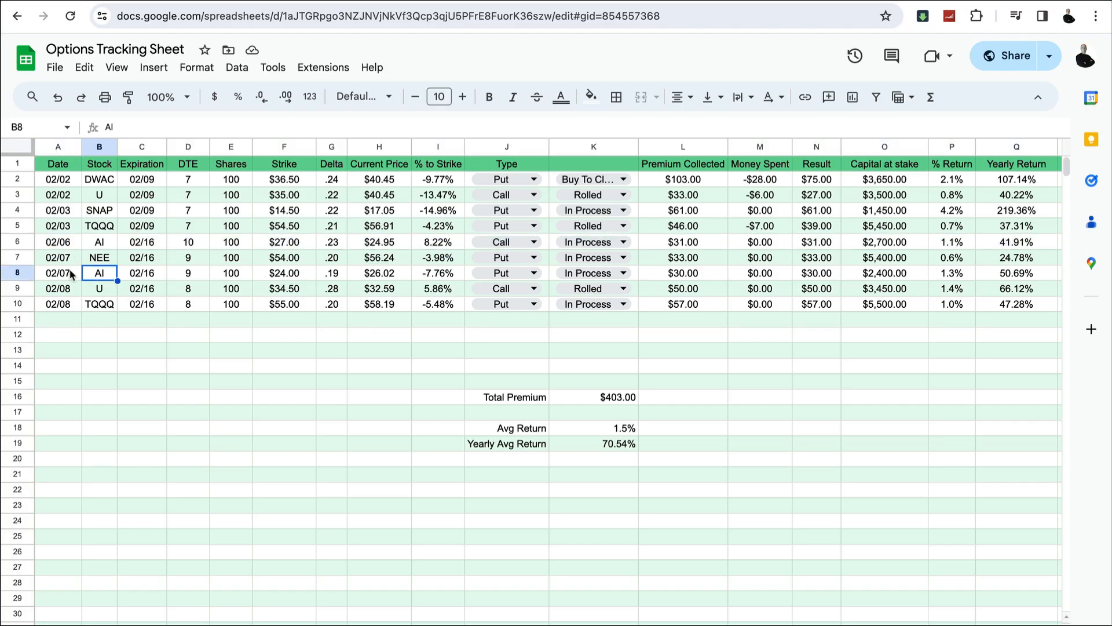
{"action": "left_click", "coordinate": [57, 272]}
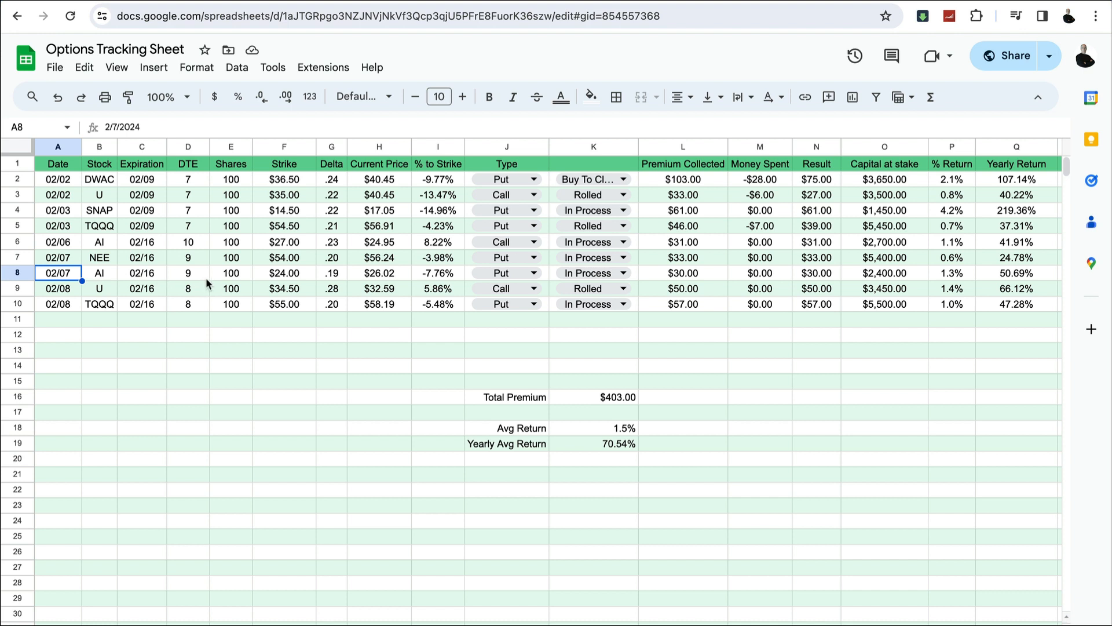
{"action": "mouse_move", "coordinate": [282, 275]}
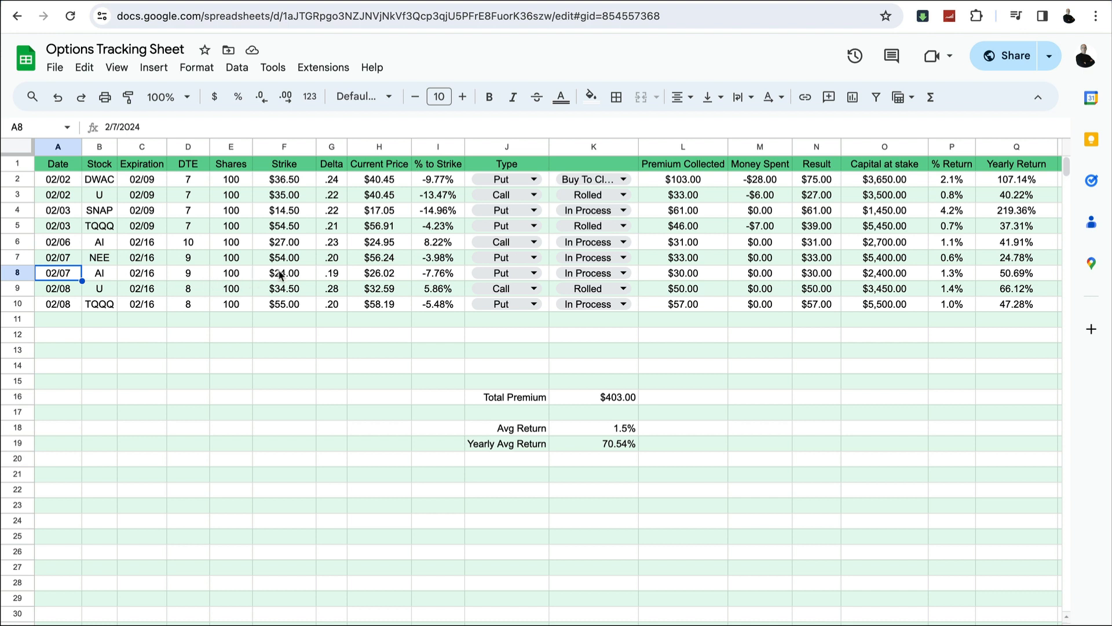
{"action": "left_click", "coordinate": [283, 273]}
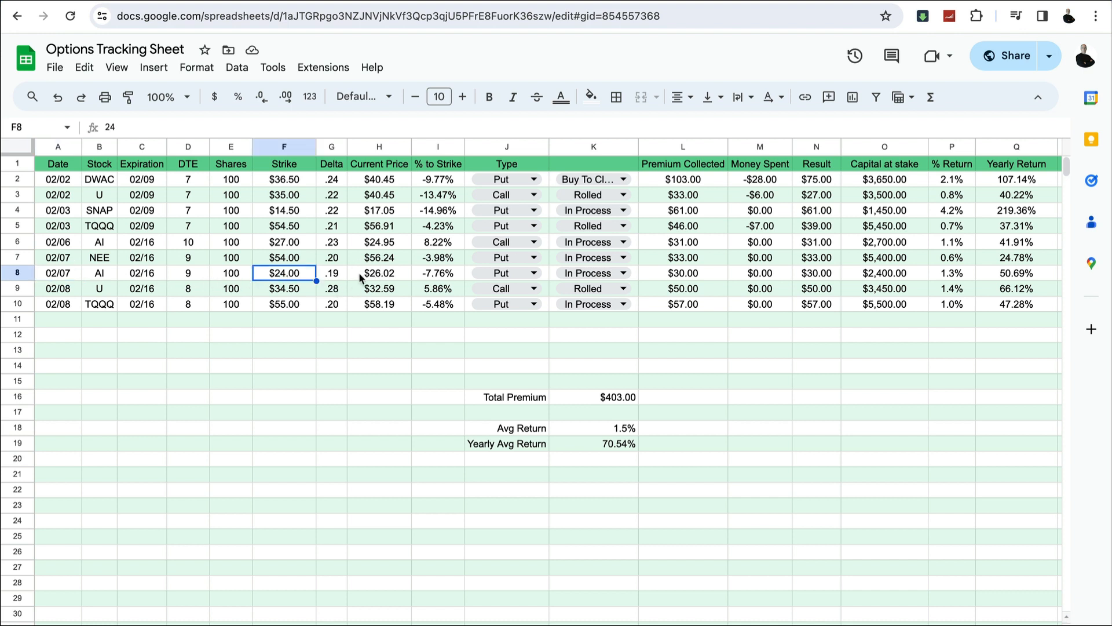
{"action": "mouse_move", "coordinate": [380, 273]}
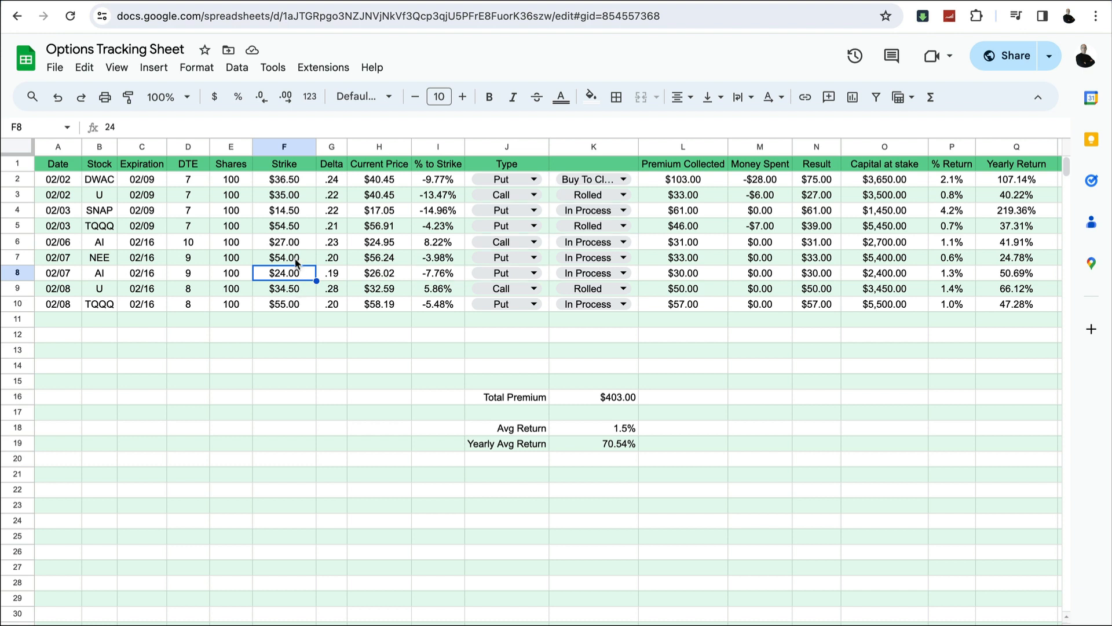
{"action": "mouse_move", "coordinate": [294, 269]}
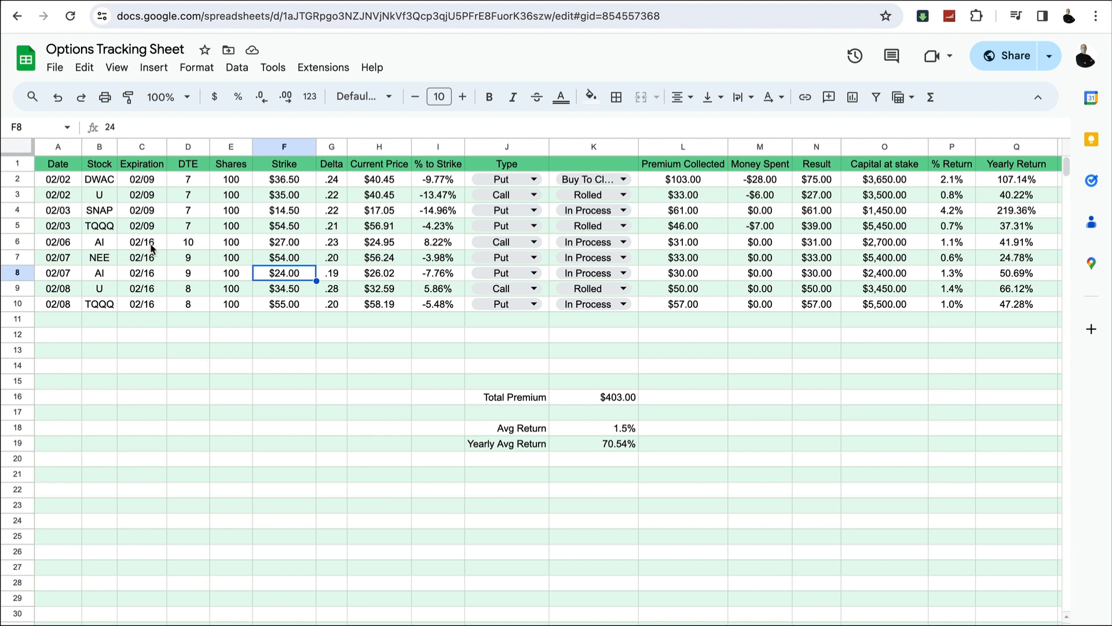
{"action": "left_click", "coordinate": [99, 241]}
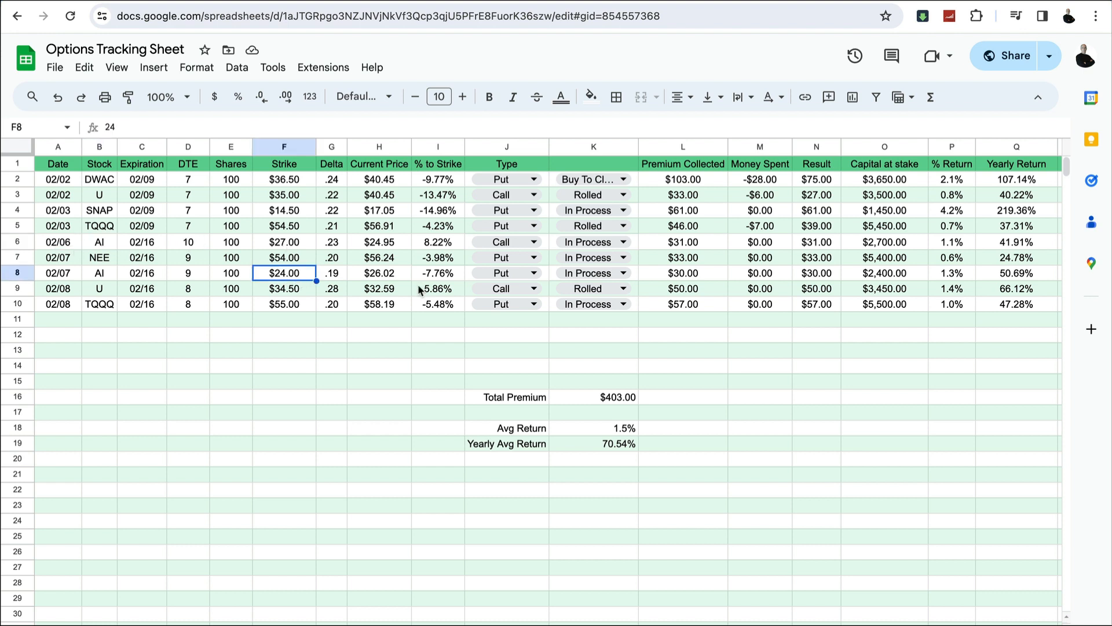
{"action": "mouse_move", "coordinate": [679, 277]}
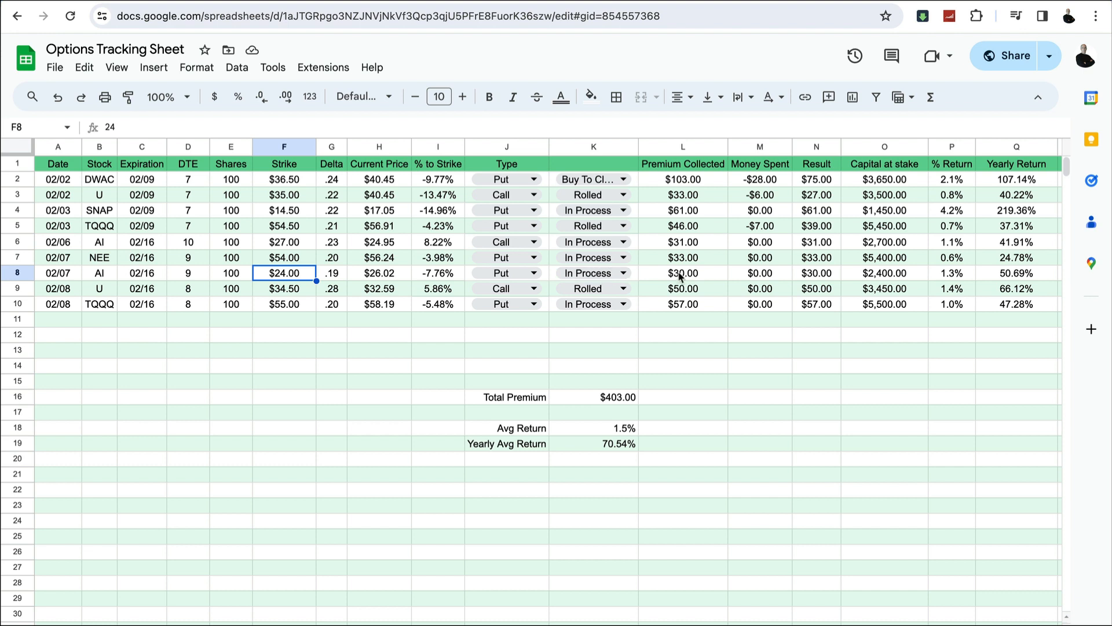
{"action": "left_click", "coordinate": [683, 272]}
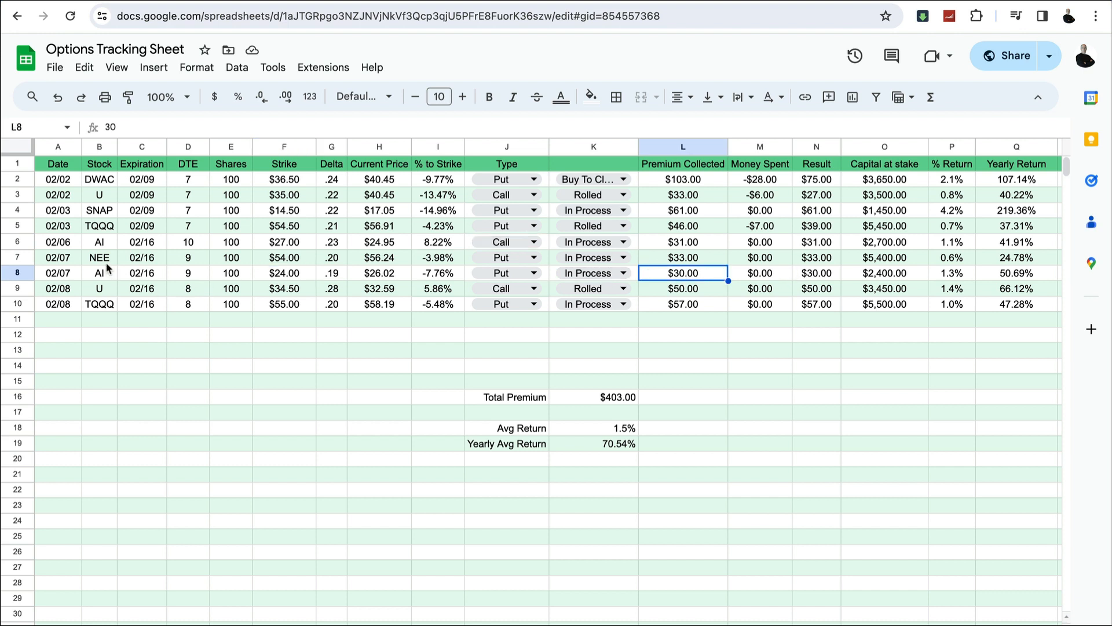
{"action": "left_click", "coordinate": [99, 257]}
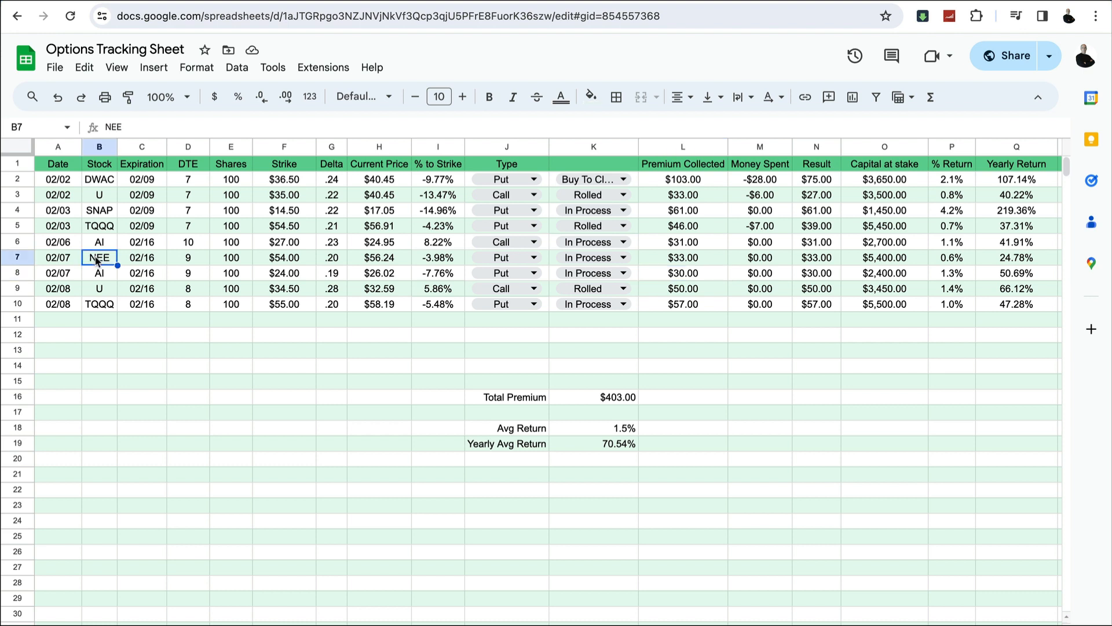
{"action": "mouse_move", "coordinate": [156, 265]}
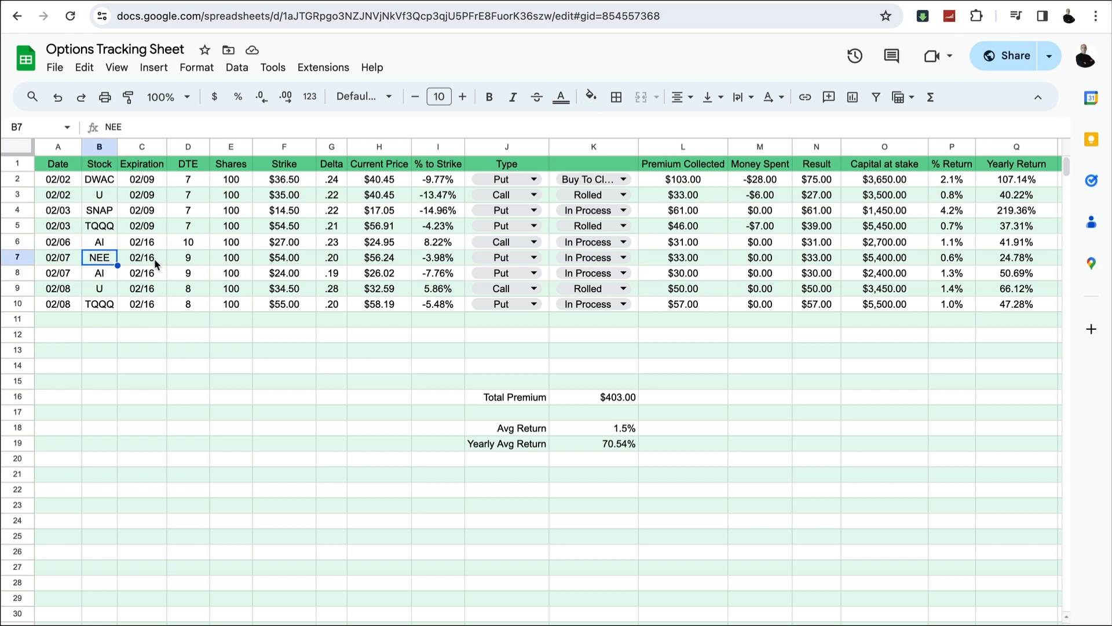
{"action": "left_click", "coordinate": [142, 256]}
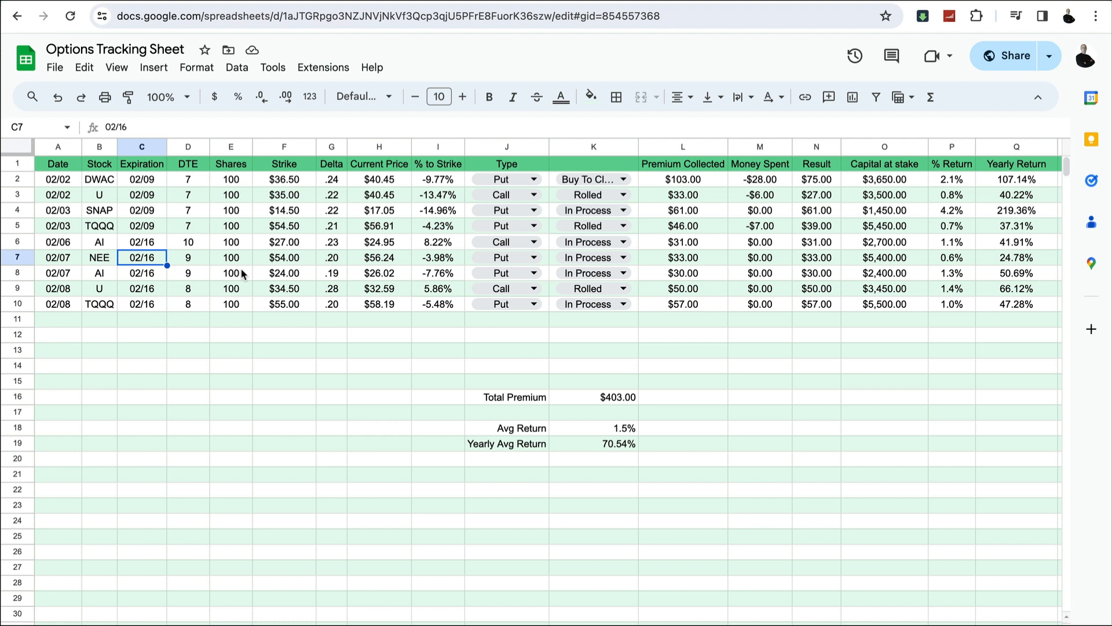
{"action": "mouse_move", "coordinate": [308, 265]}
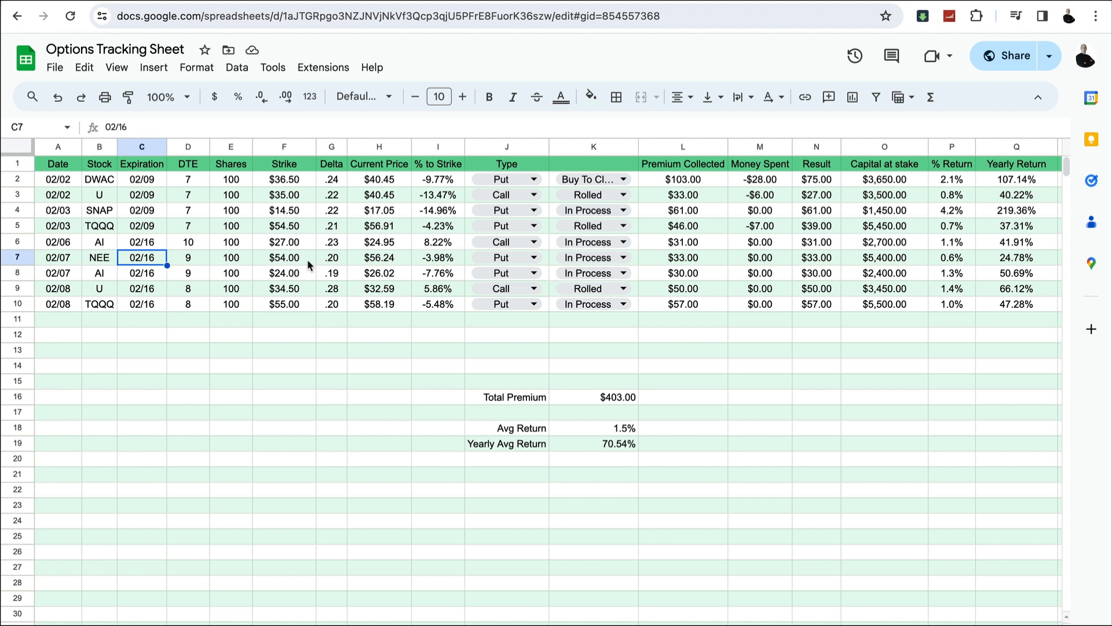
{"action": "left_click", "coordinate": [378, 257]}
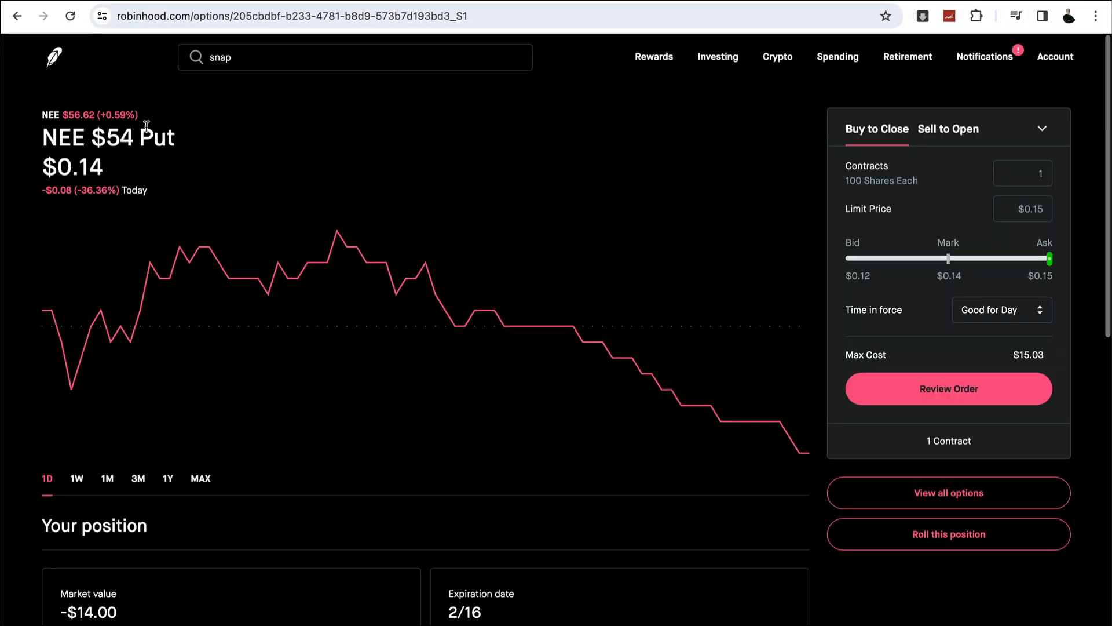
{"action": "mouse_move", "coordinate": [64, 136]}
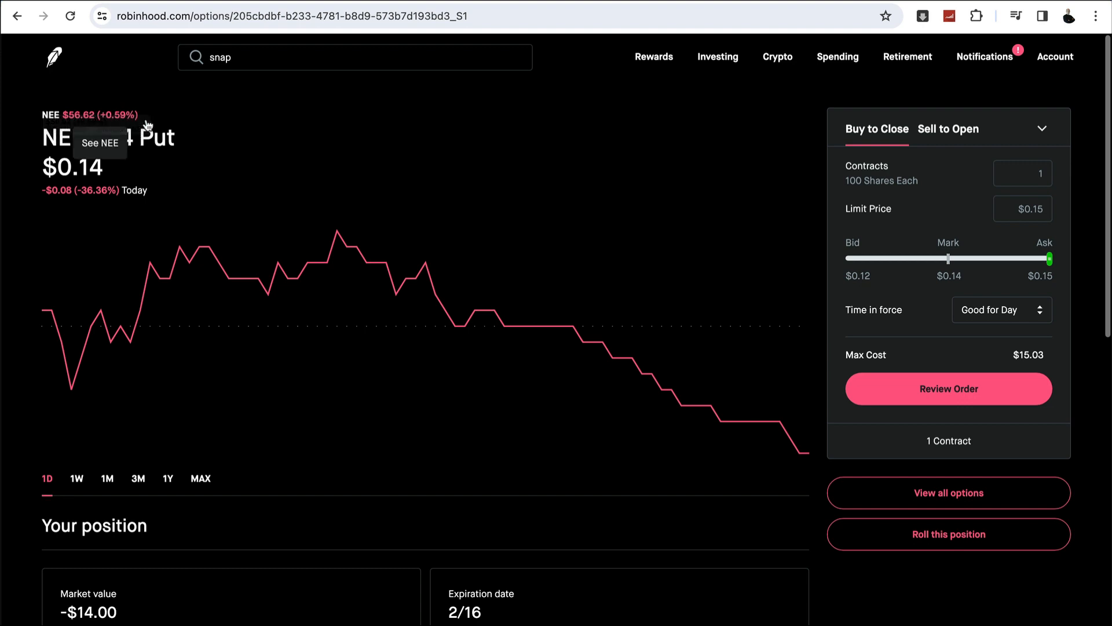
{"action": "mouse_move", "coordinate": [717, 56]}
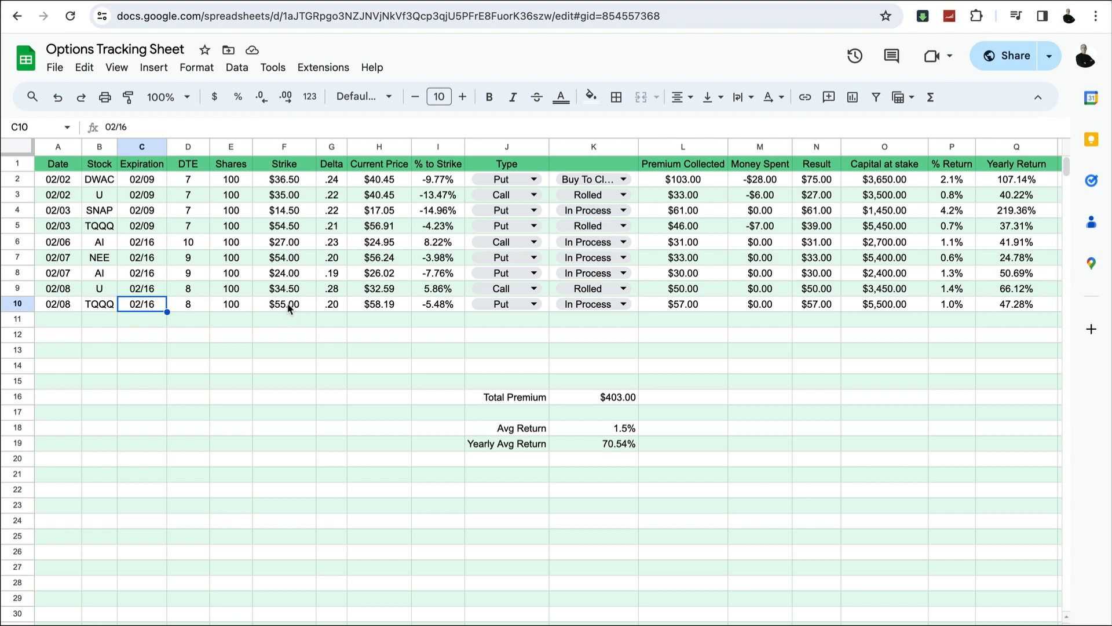
{"action": "left_click", "coordinate": [284, 303]}
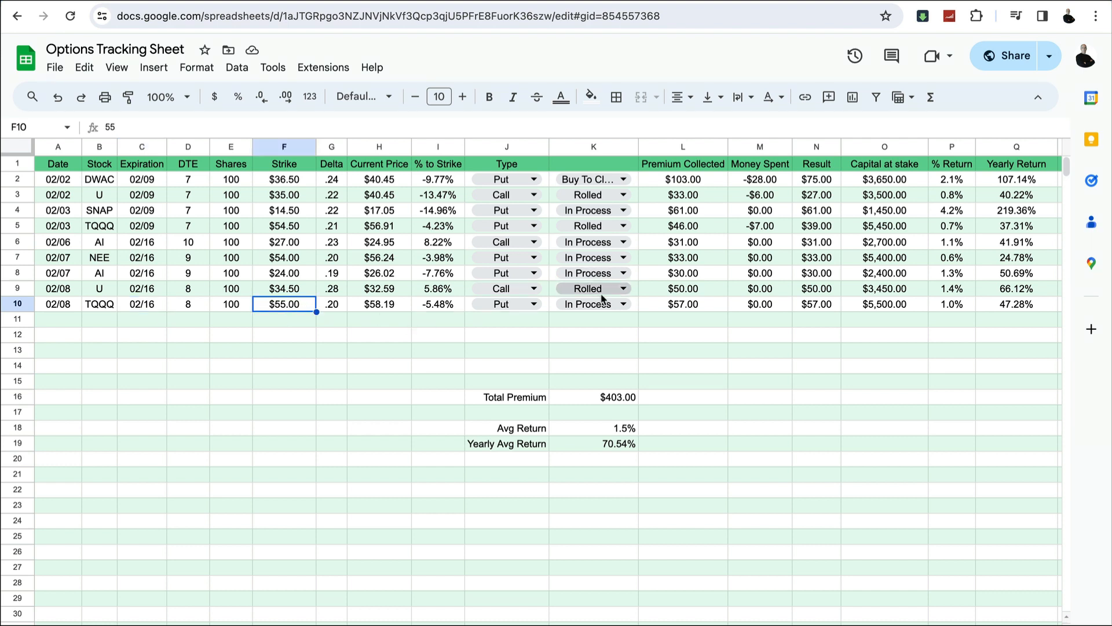
{"action": "left_click", "coordinate": [681, 304]}
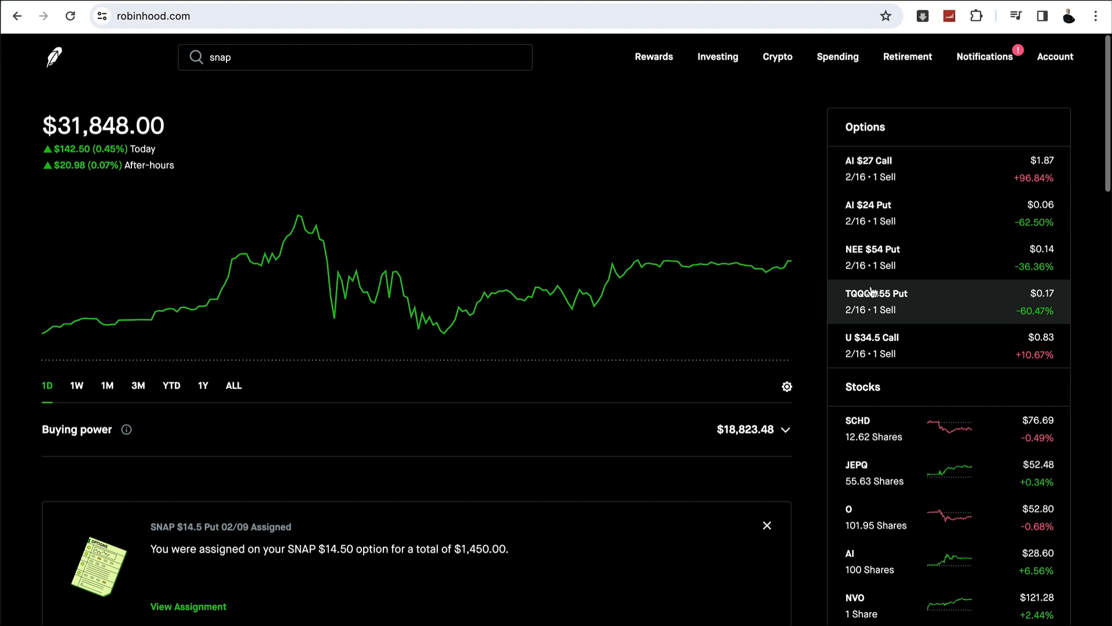
{"action": "left_click", "coordinate": [876, 297]}
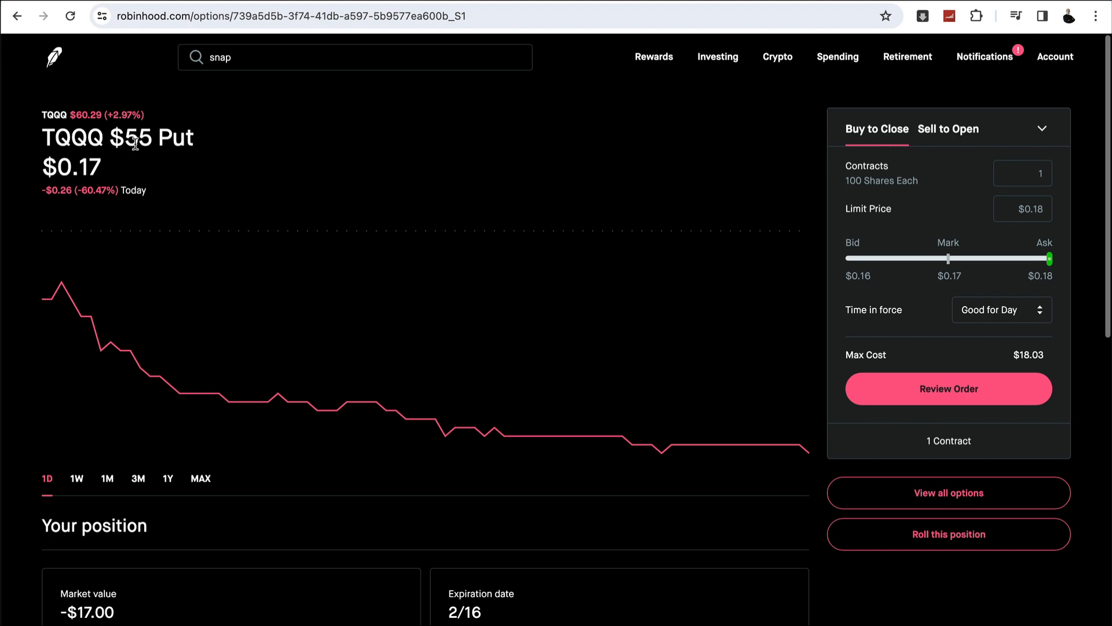
{"action": "mouse_move", "coordinate": [640, 299]}
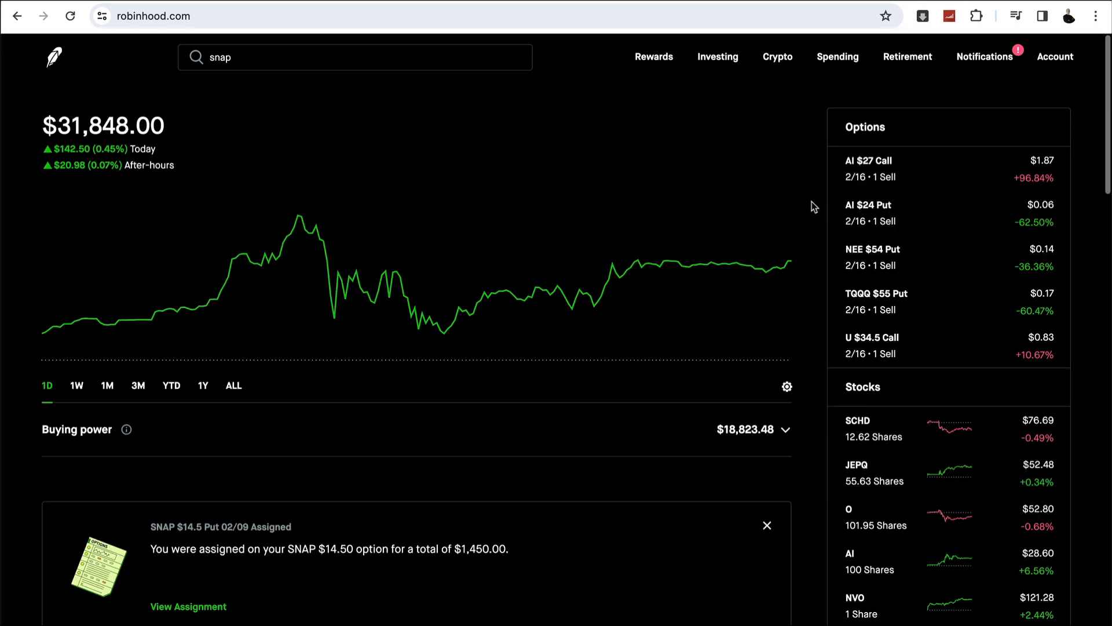
{"action": "mouse_move", "coordinate": [948, 257]}
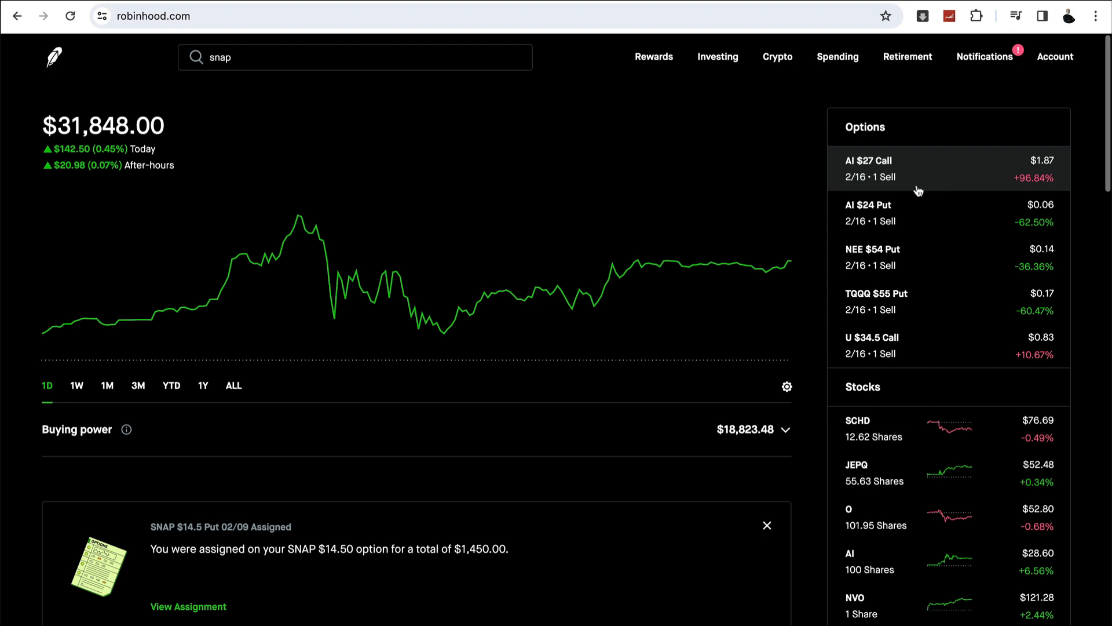
{"action": "mouse_move", "coordinate": [920, 161]}
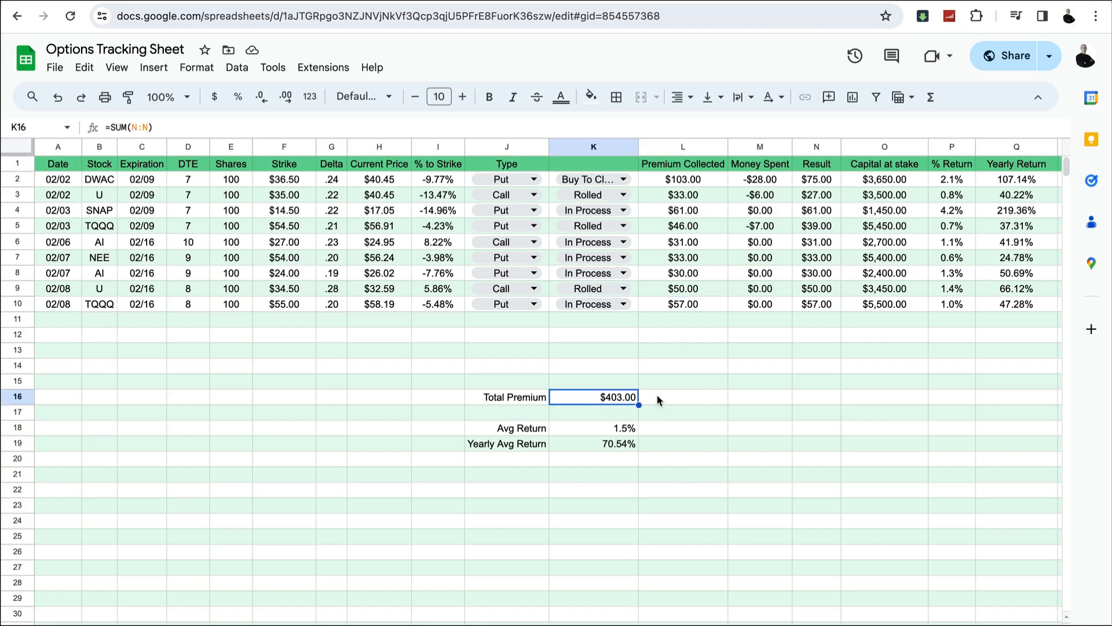
{"action": "mouse_move", "coordinate": [680, 381]}
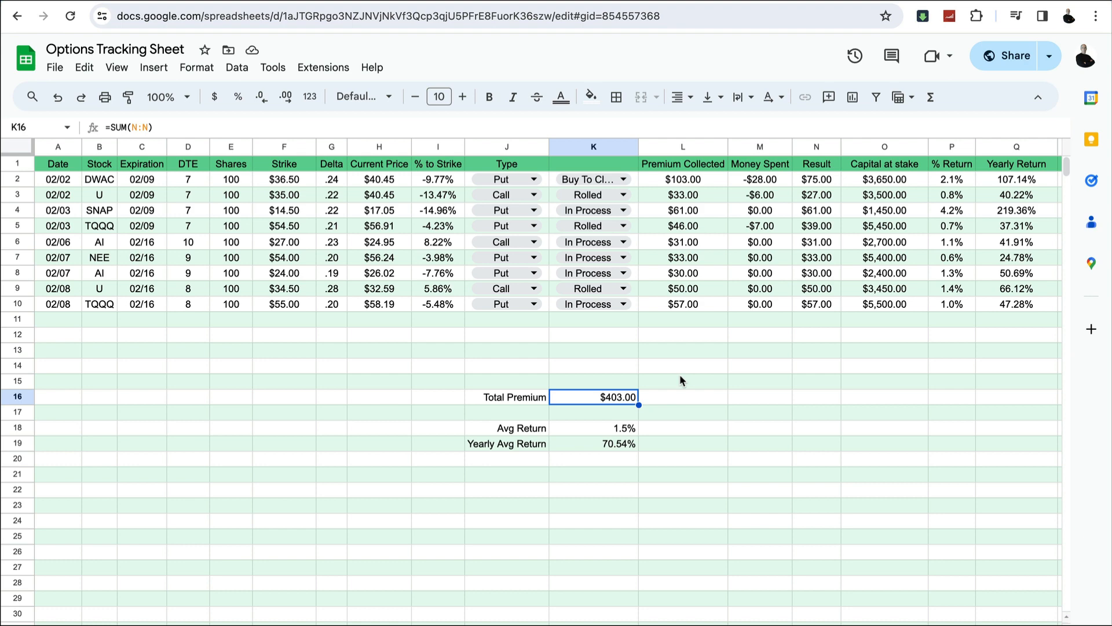
{"action": "mouse_move", "coordinate": [673, 376]}
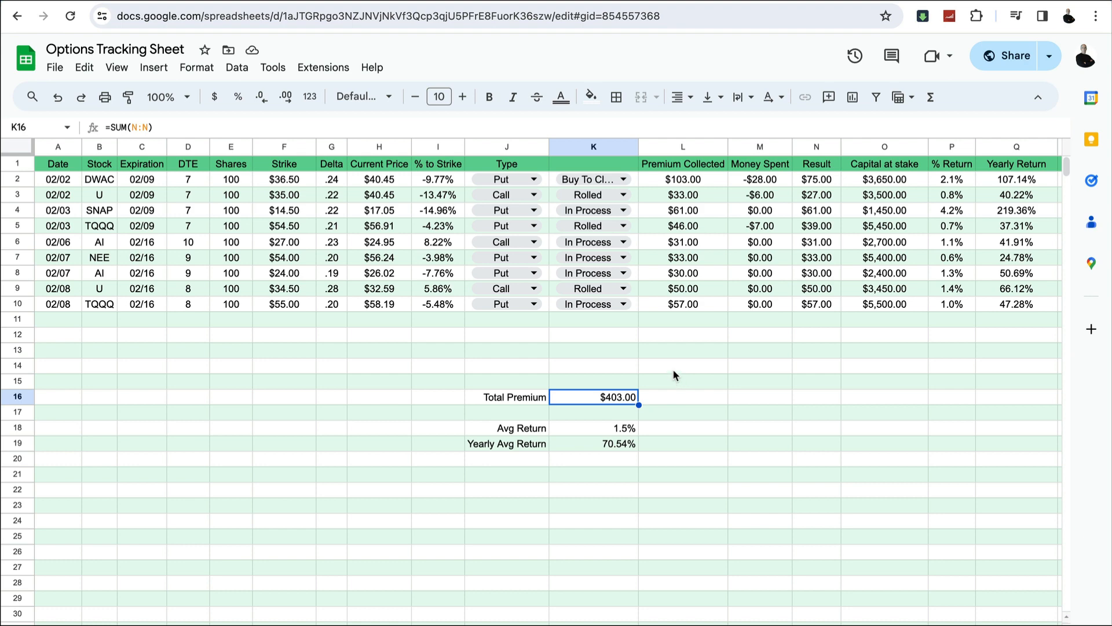